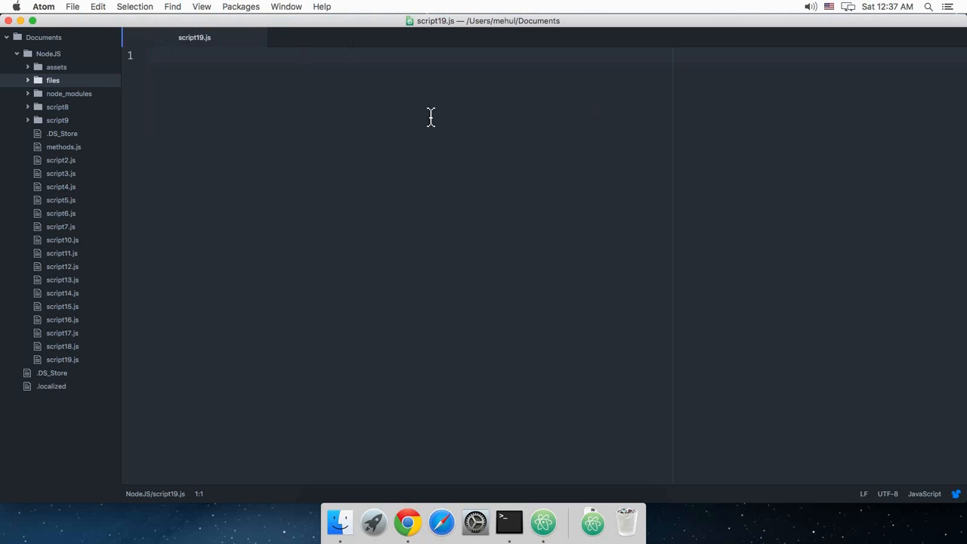
Copy script17.js's Express setup, root route and port 1337 listener into script19.js.
{"action": "type", "text": "// POST"}
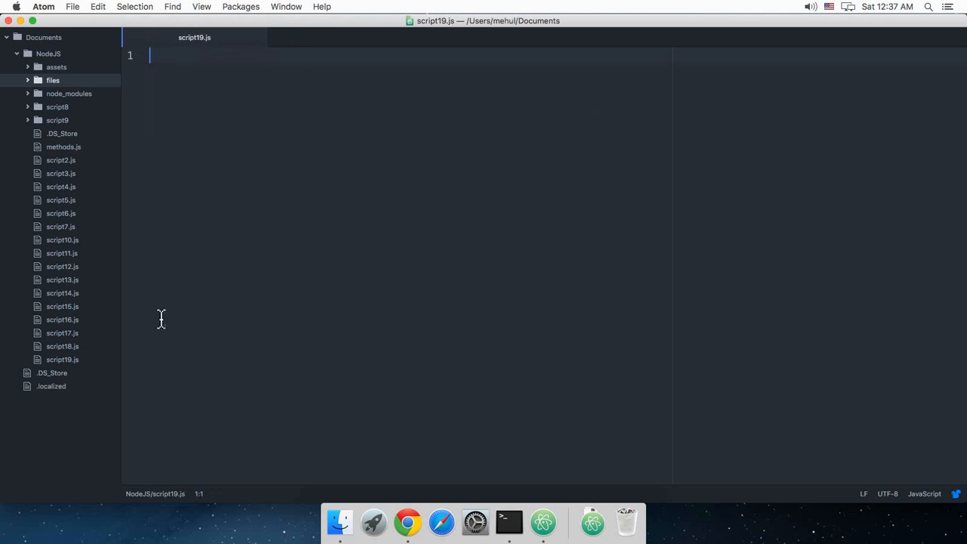
{"action": "left_click", "coordinate": [62, 332]}
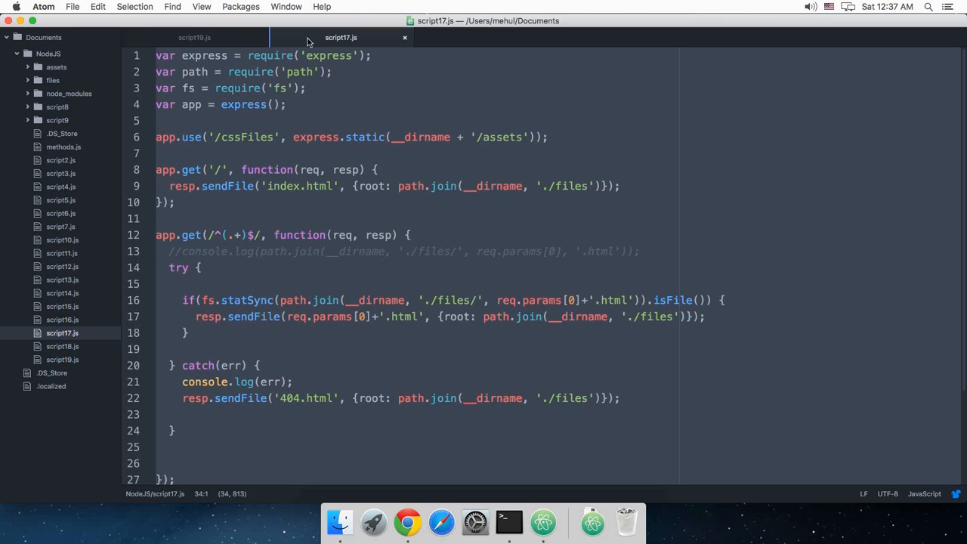
{"action": "left_click", "coordinate": [194, 37]}
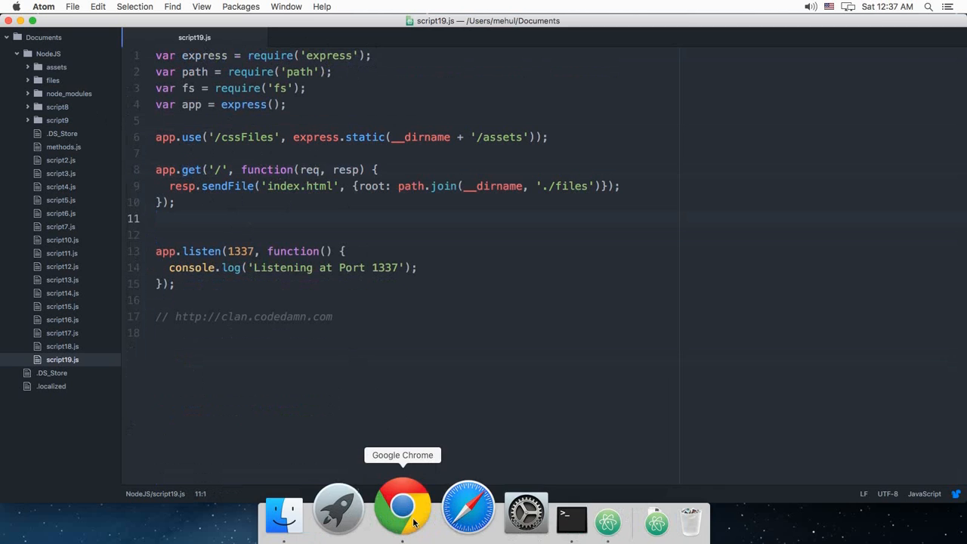
Start the server, reload localhost:1337 in Chrome, and inspect its Elements and Network panels.
{"action": "left_click", "coordinate": [402, 511]}
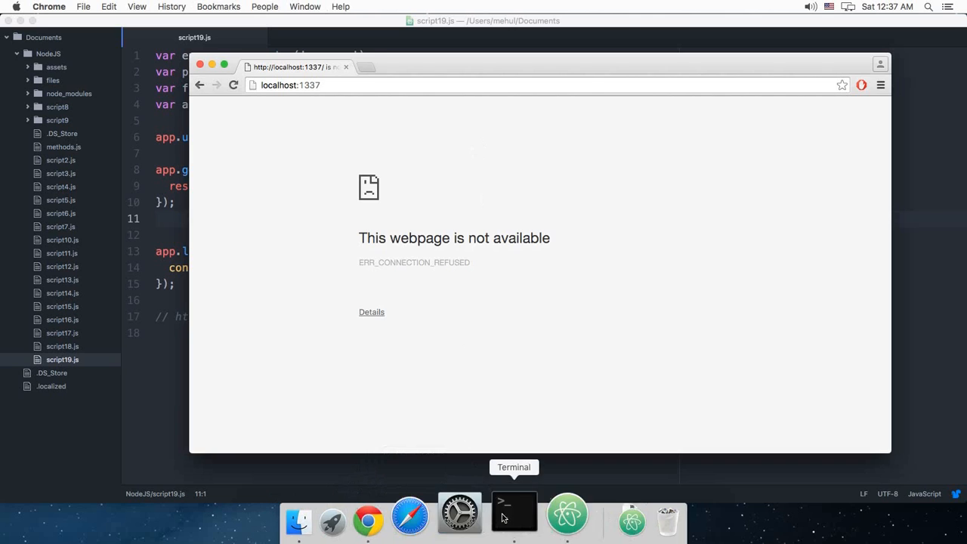
{"action": "left_click", "coordinate": [514, 514]}
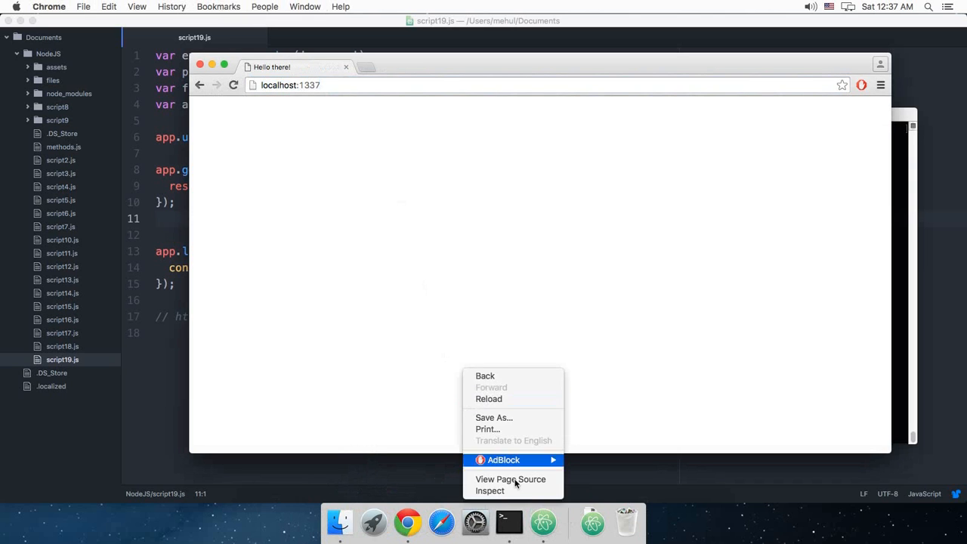
{"action": "left_click", "coordinate": [307, 307]}
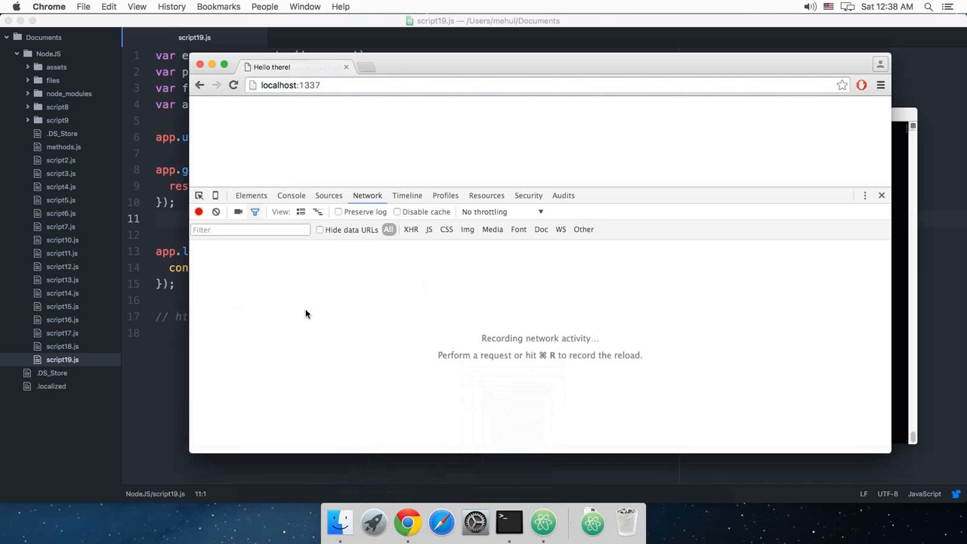
{"action": "left_click", "coordinate": [251, 195]}
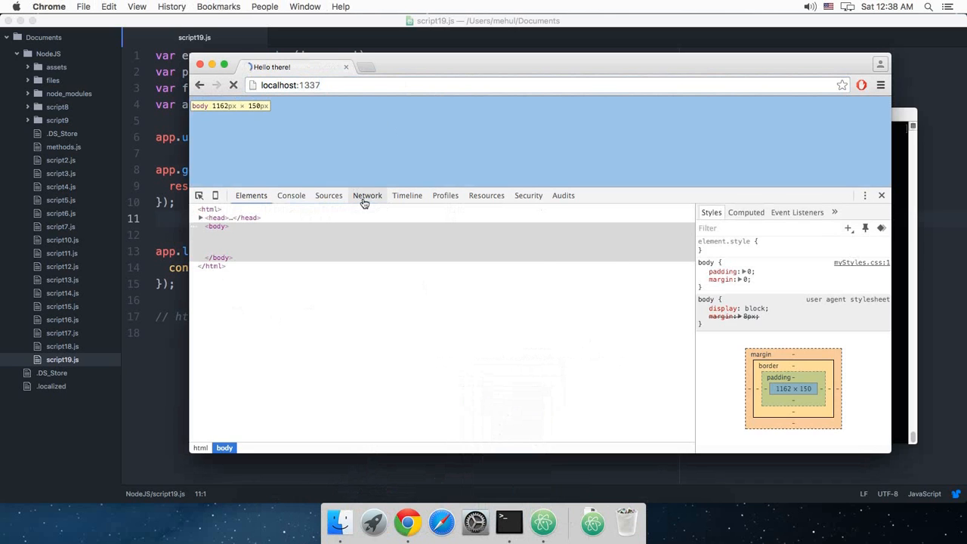
{"action": "left_click", "coordinate": [367, 195]}
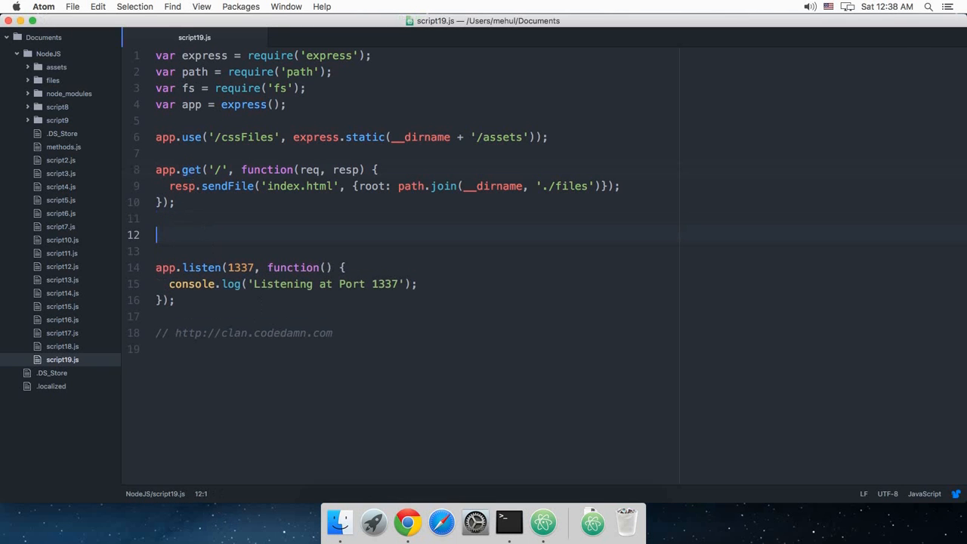
Duplicate the root GET route as app.post('/'), still sending index.html.
{"action": "type", "text": "app.post("}
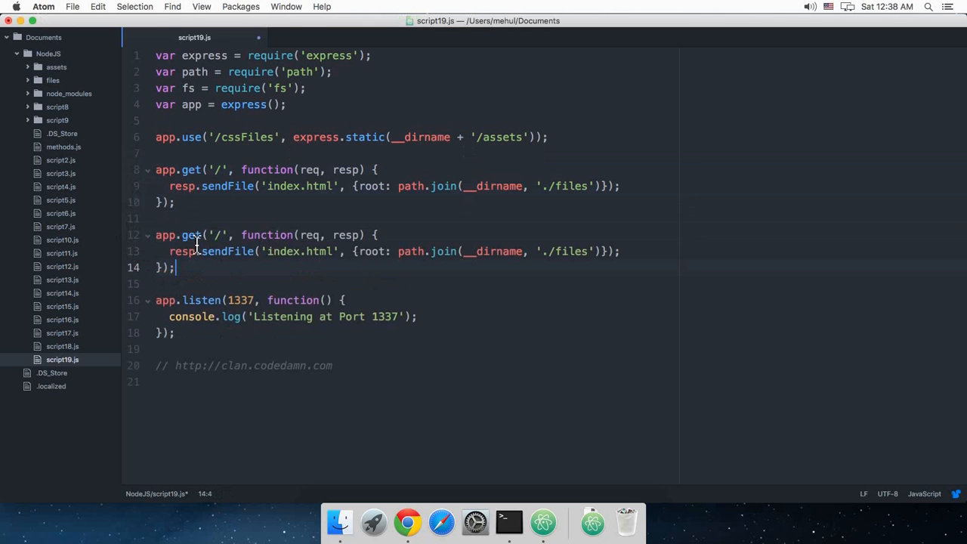
{"action": "type", "text": "post"}
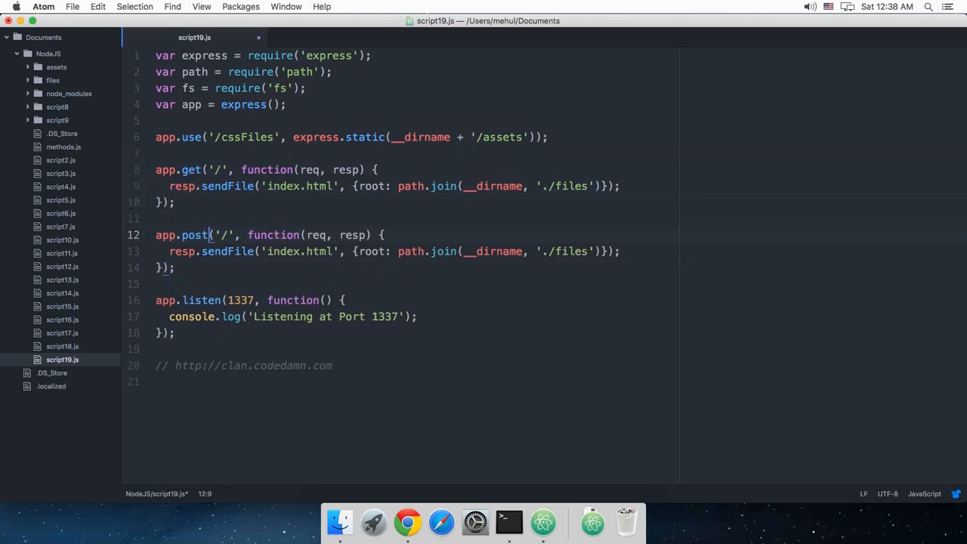
{"action": "mouse_move", "coordinate": [408, 518]}
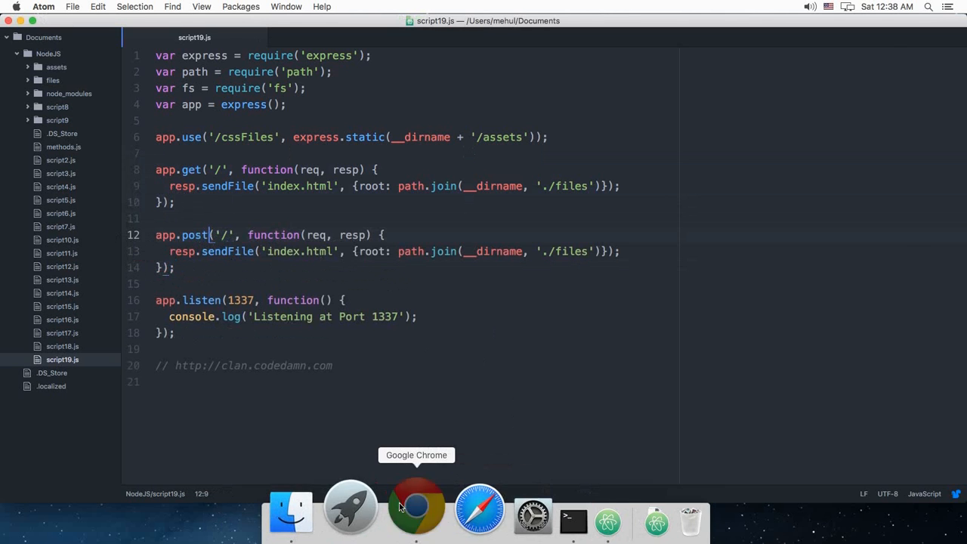
{"action": "left_click", "coordinate": [417, 512]}
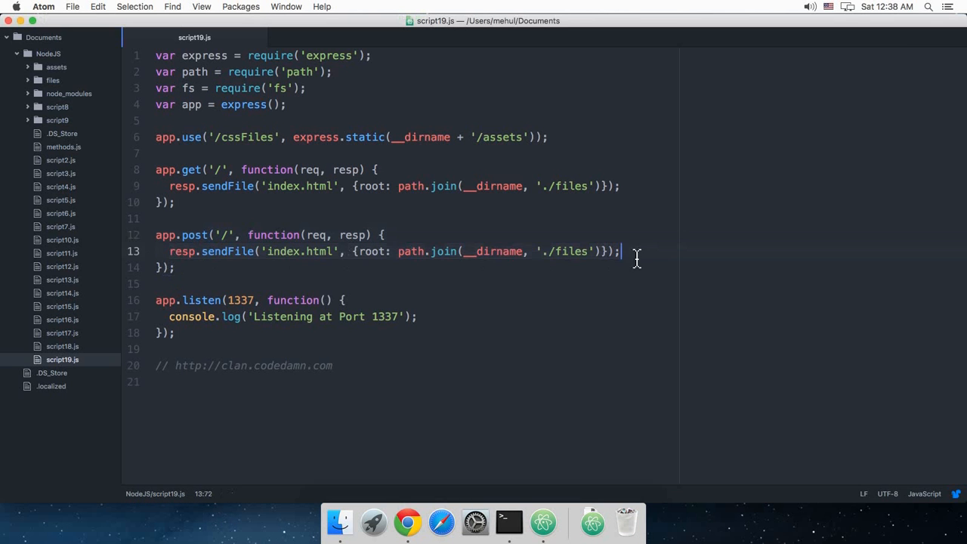
{"action": "type", "text": "sdfsdf"}
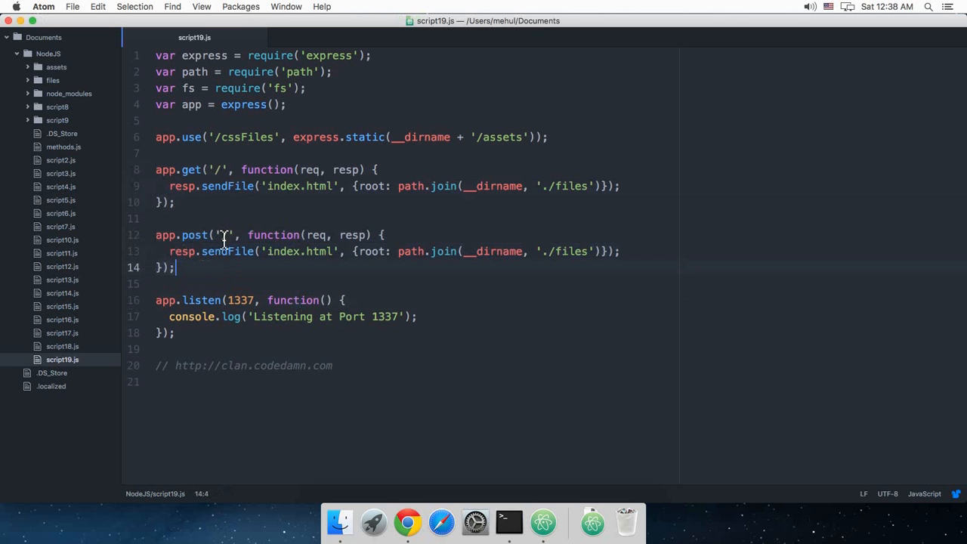
{"action": "double_click", "coordinate": [191, 169]}
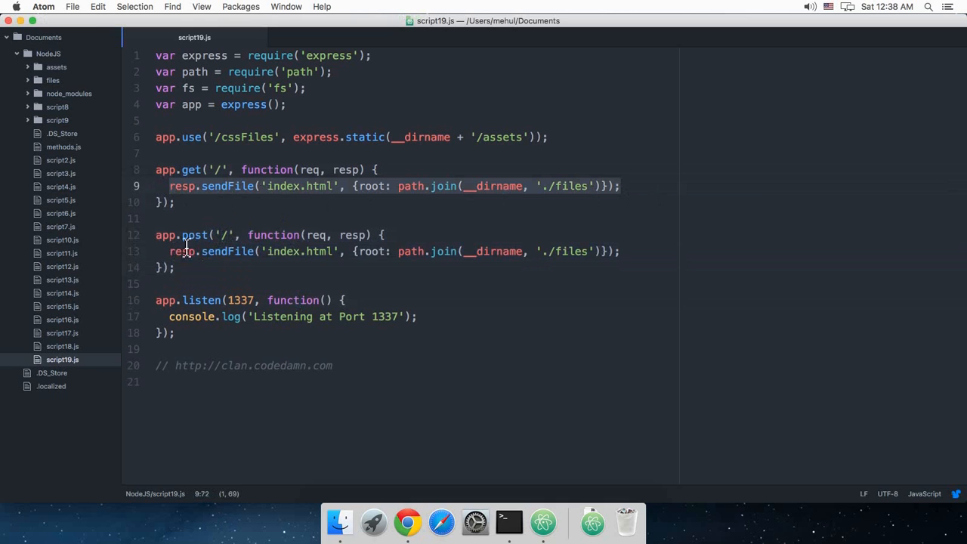
{"action": "left_click", "coordinate": [230, 284]}
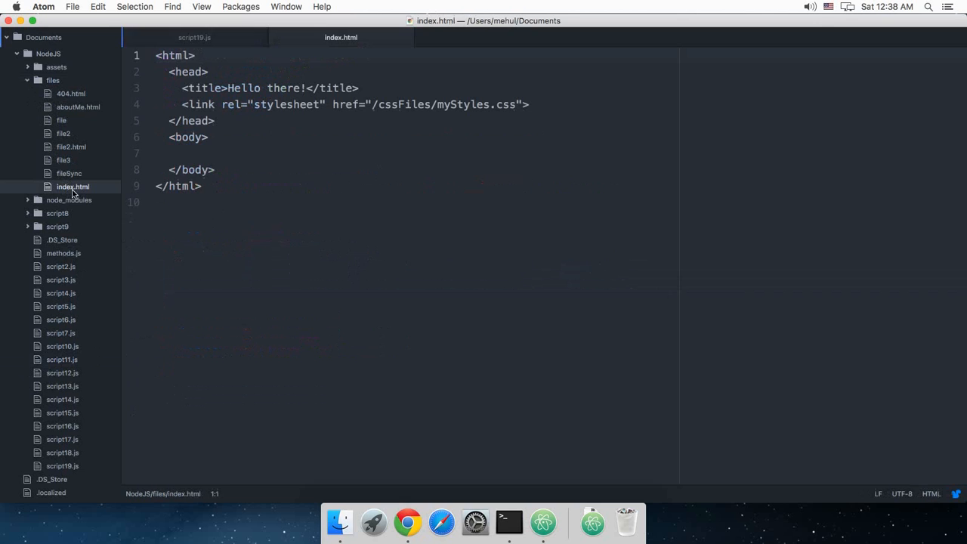
Type a form with action "/" and method "POST" into index.html.
{"action": "type", "text": "<form action=\""}
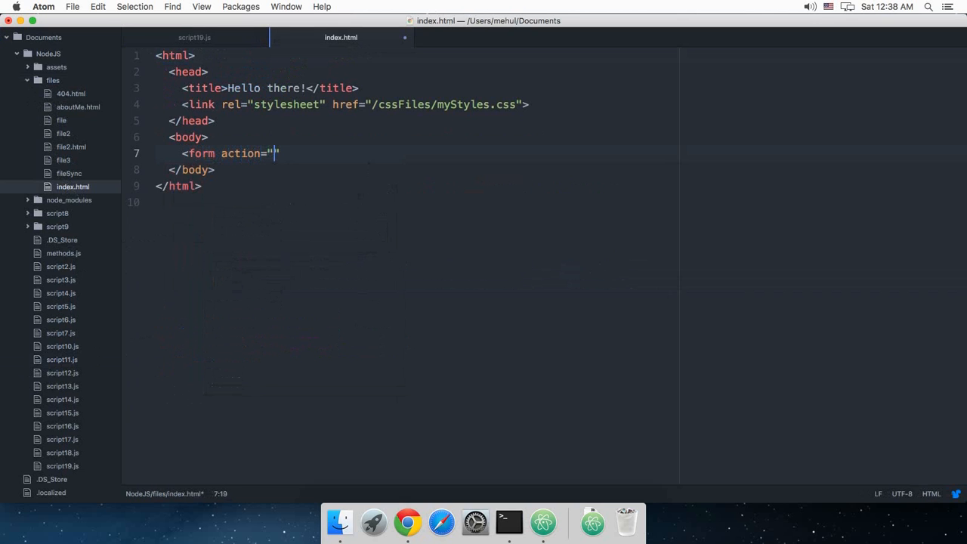
{"action": "type", "text": "/"}
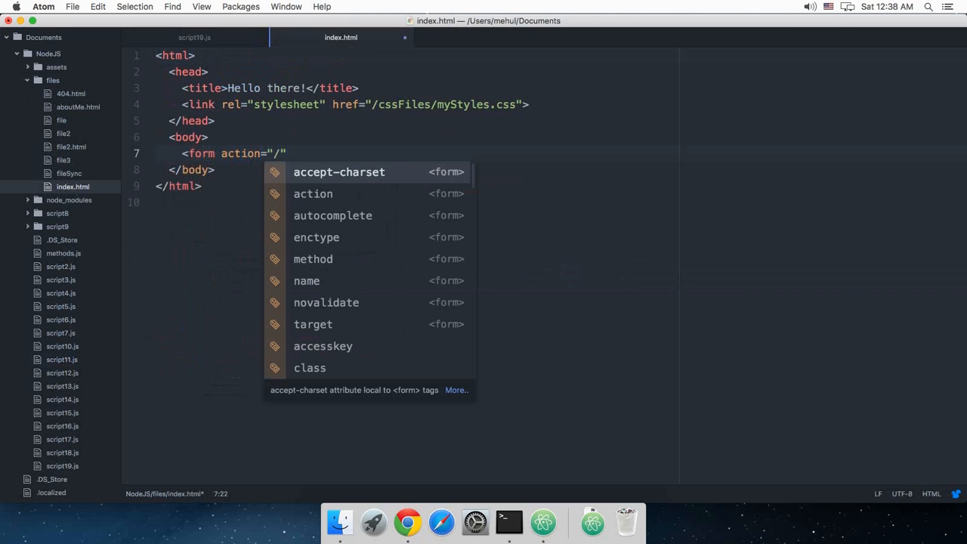
{"action": "type", "text": "method="}
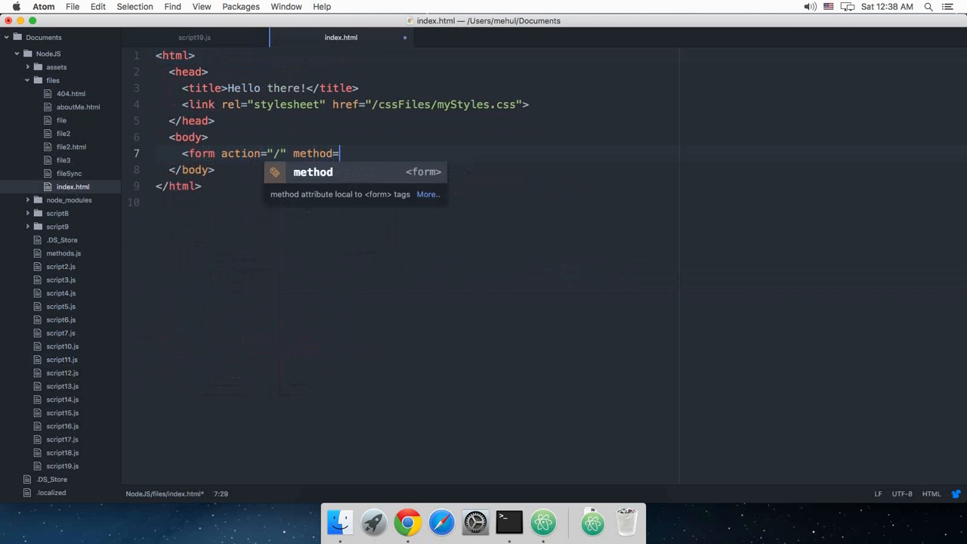
{"action": "type", "text": "\"POST\">"}
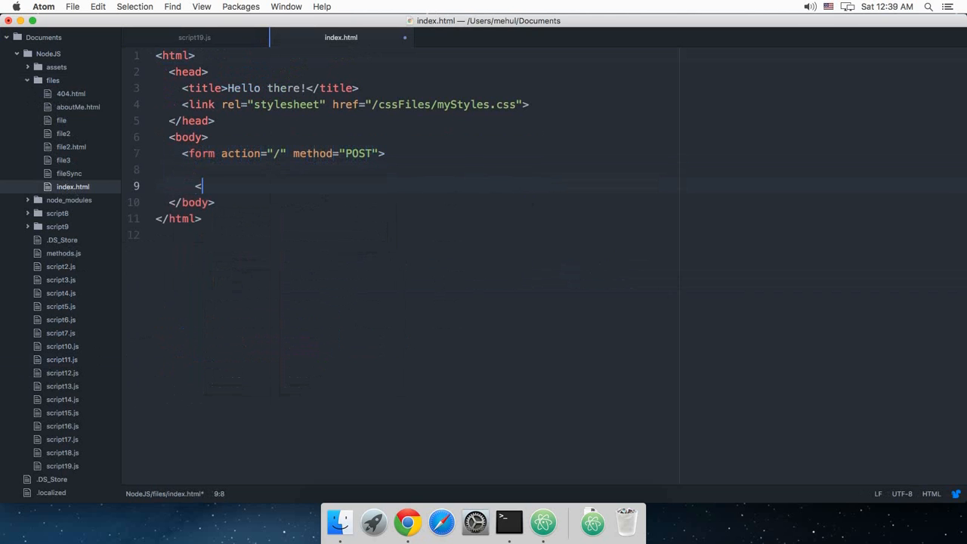
{"action": "type", "text": "/form>"}
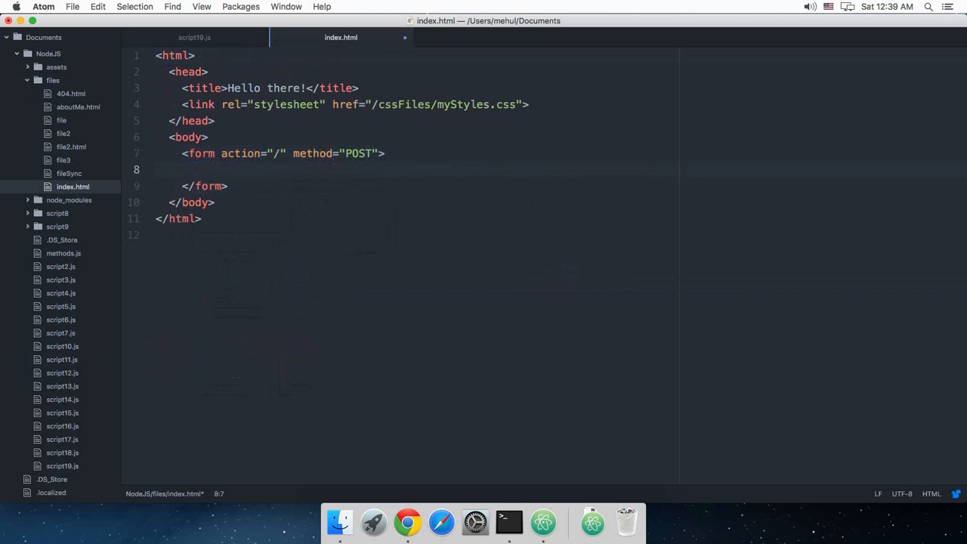
Add a firstName text input labelled Your Good Name, a submit button and <br> breaks.
{"action": "type", "text": "<input"}
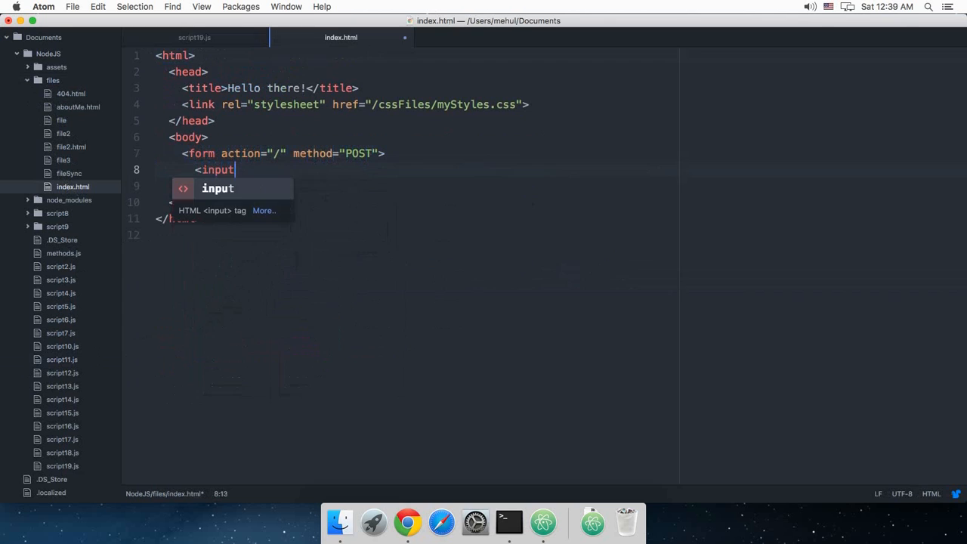
{"action": "type", "text": "type=\"tex\""}
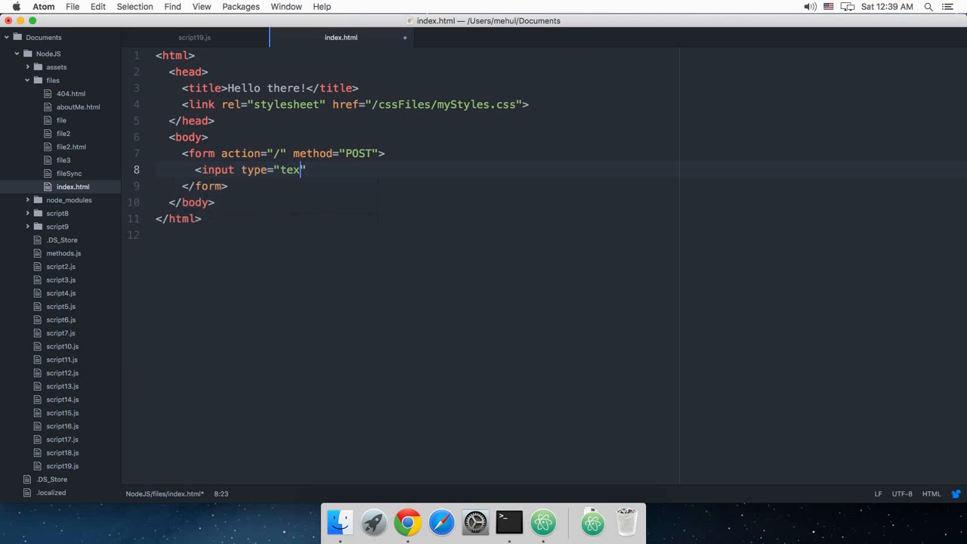
{"action": "type", "text": "t\" name=\"f\""}
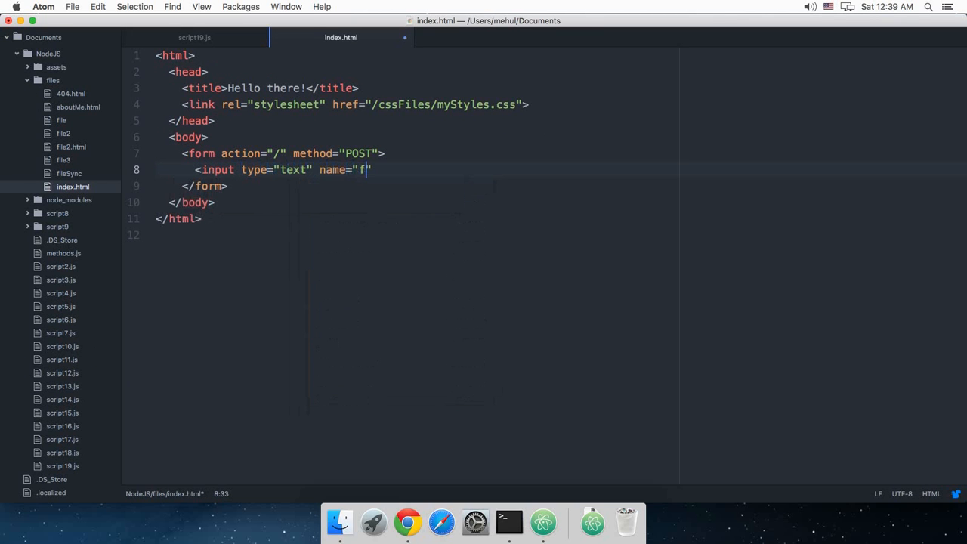
{"action": "type", "text": "irstName\">"}
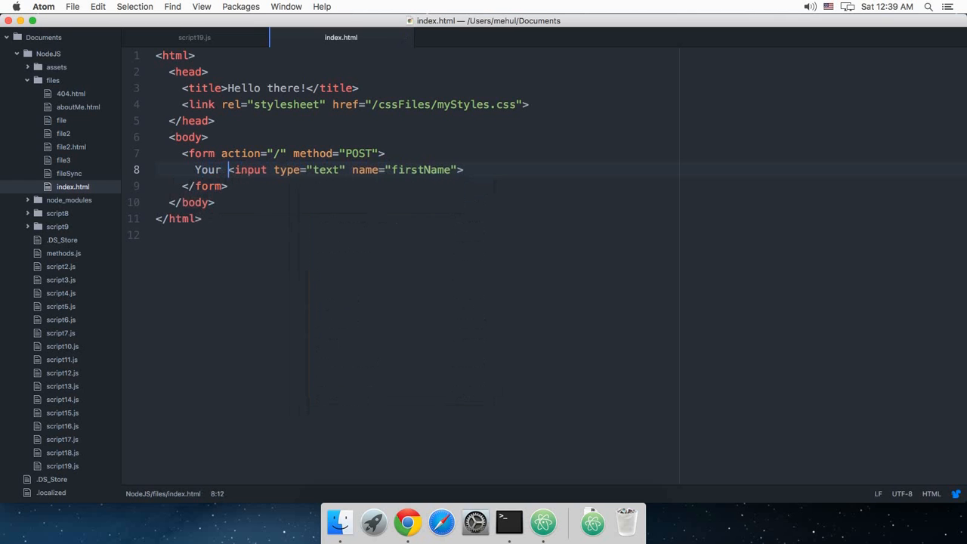
{"action": "type", "text": "Good Name:"}
{"action": "type", "text": "<in"}
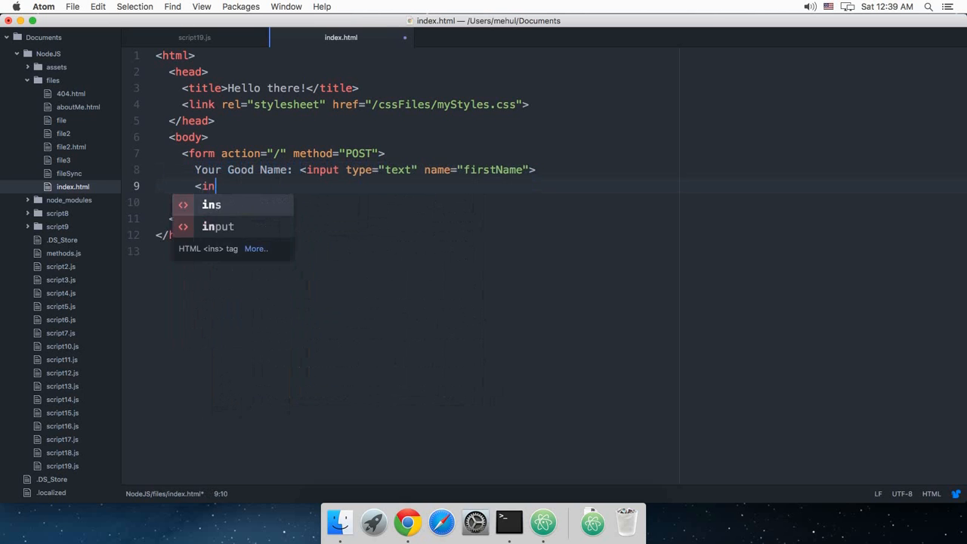
{"action": "type", "text": "put type=\"submit\">"}
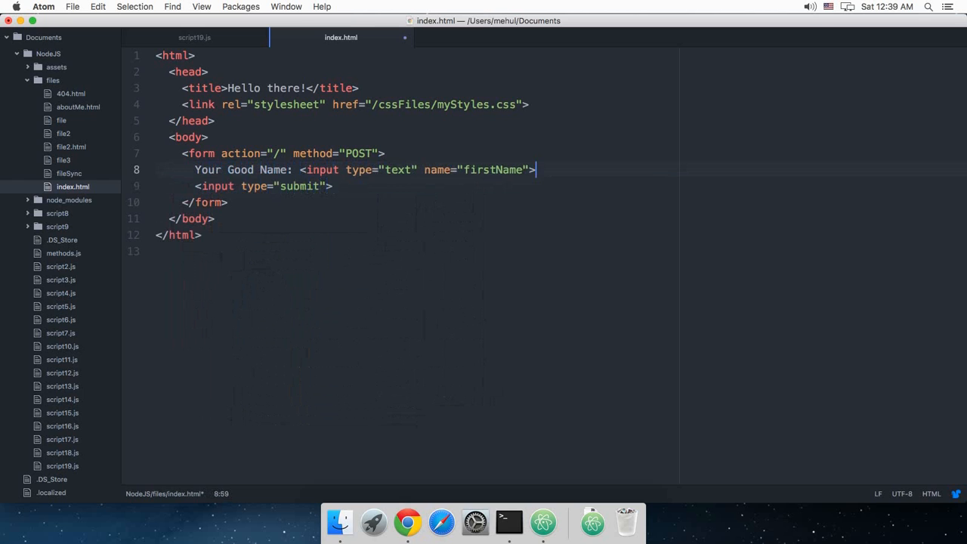
{"action": "type", "text": "<br>"}
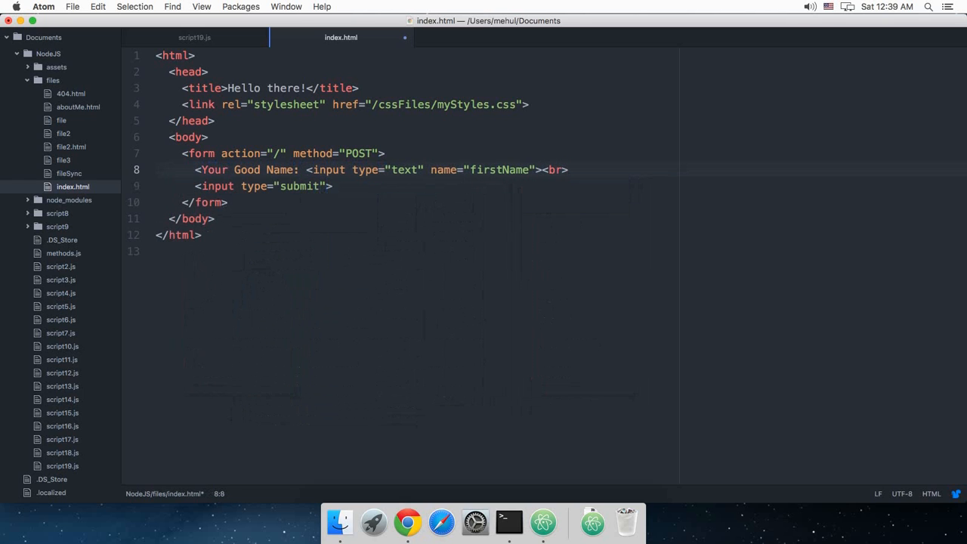
{"action": "type", "text": "<br"}
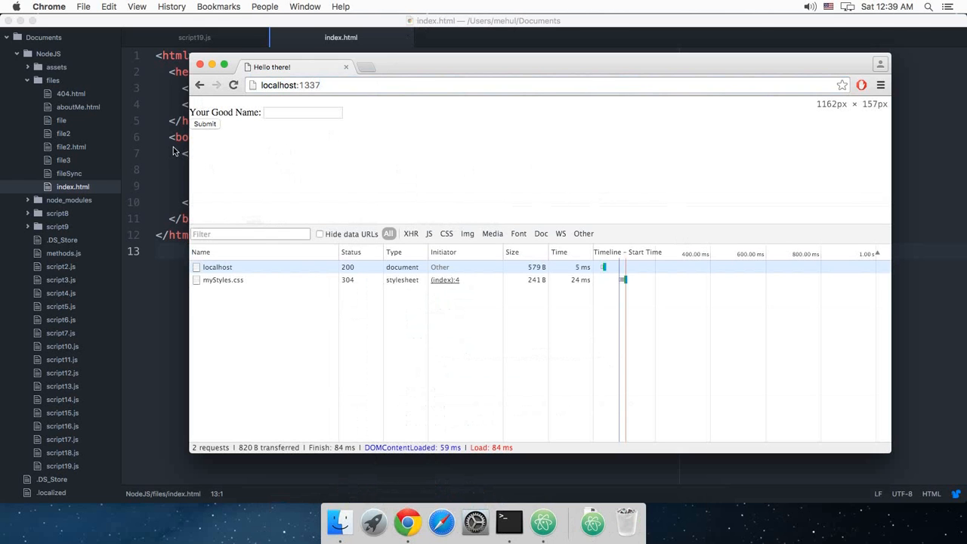
Return from the rendered form in Chrome to the Atom editor.
{"action": "left_click", "coordinate": [216, 267]}
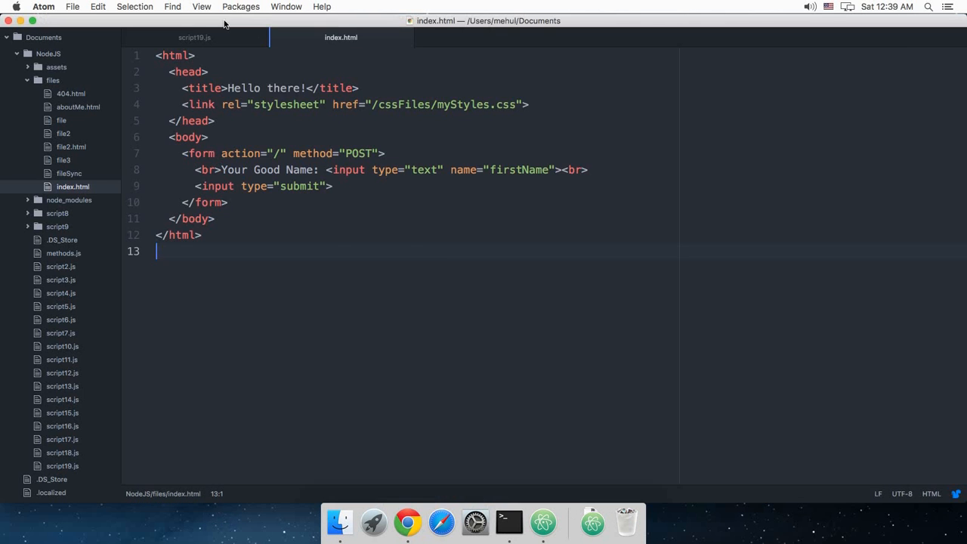
Type the [||||] --> middleware ()()() ----> browser sketch in the POST handler as a comment.
{"action": "left_click", "coordinate": [195, 37]}
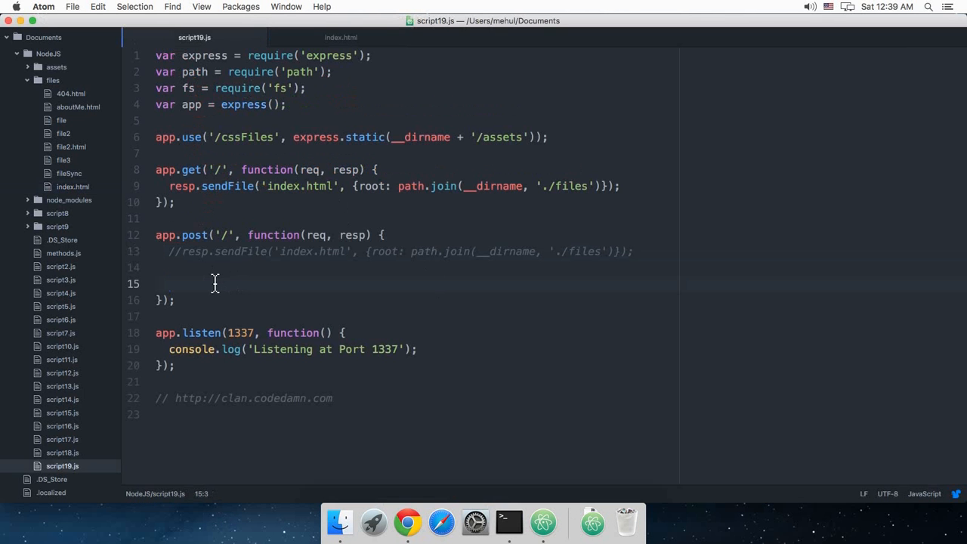
{"action": "left_click", "coordinate": [172, 283]}
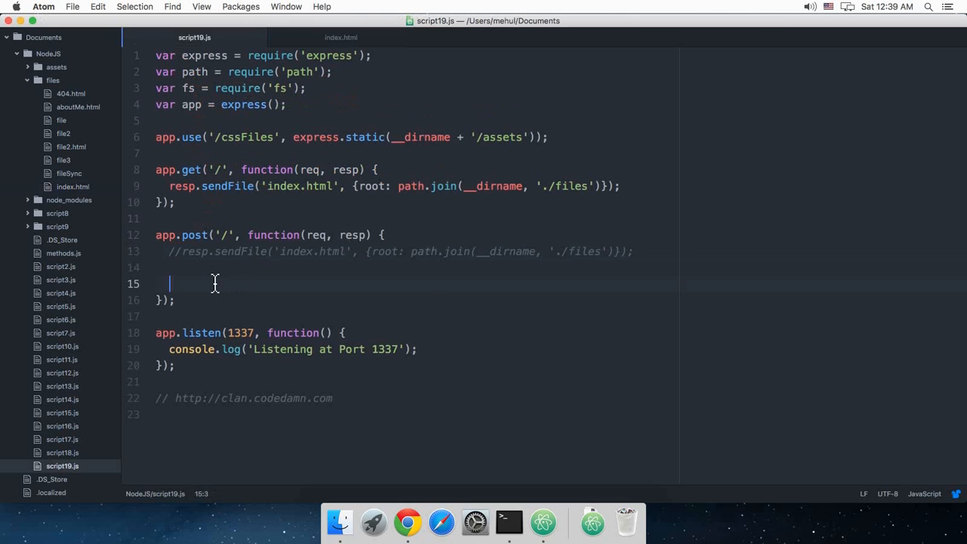
{"action": "mouse_move", "coordinate": [468, 161]}
{"action": "type", "text": "["}
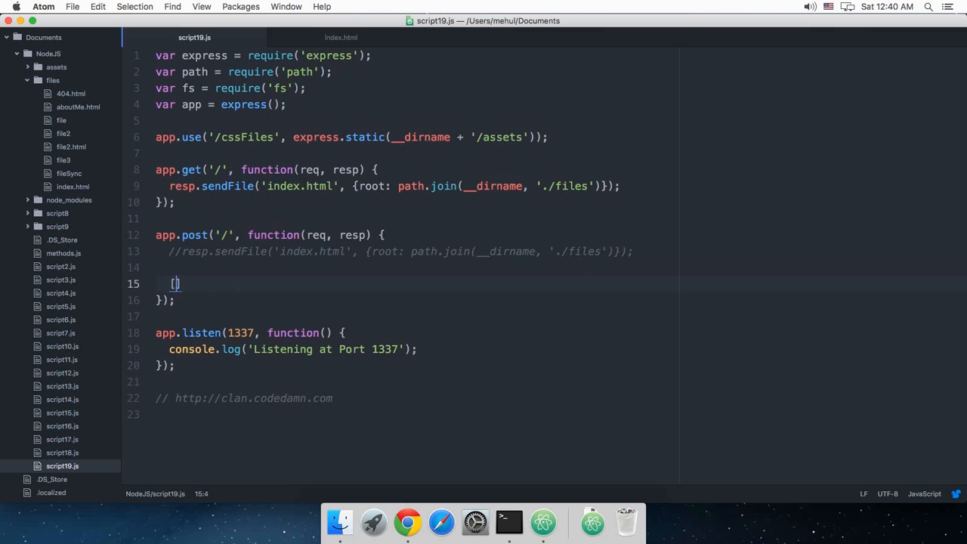
{"action": "type", "text": "||||"}
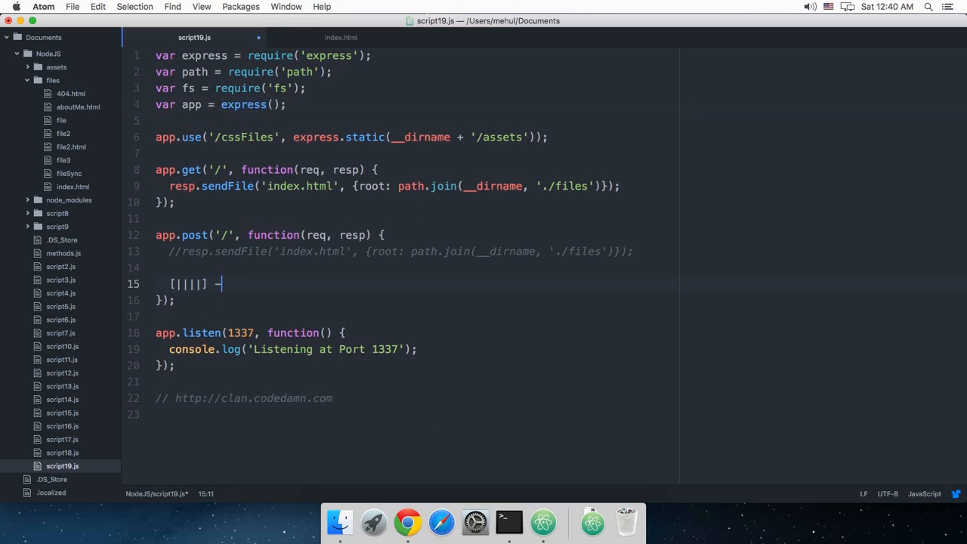
{"action": "type", "text": "-> middle"}
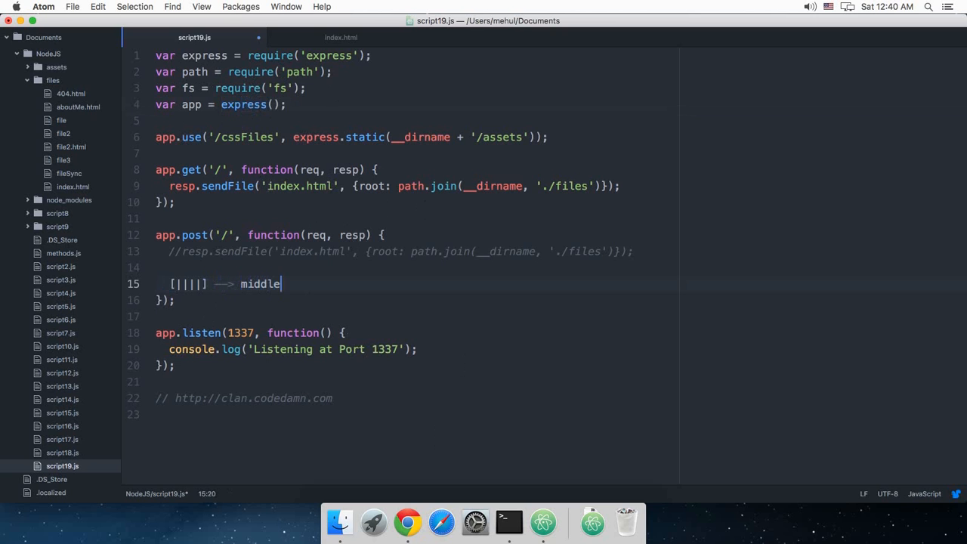
{"action": "type", "text": "ware ()()()()()() ---->"}
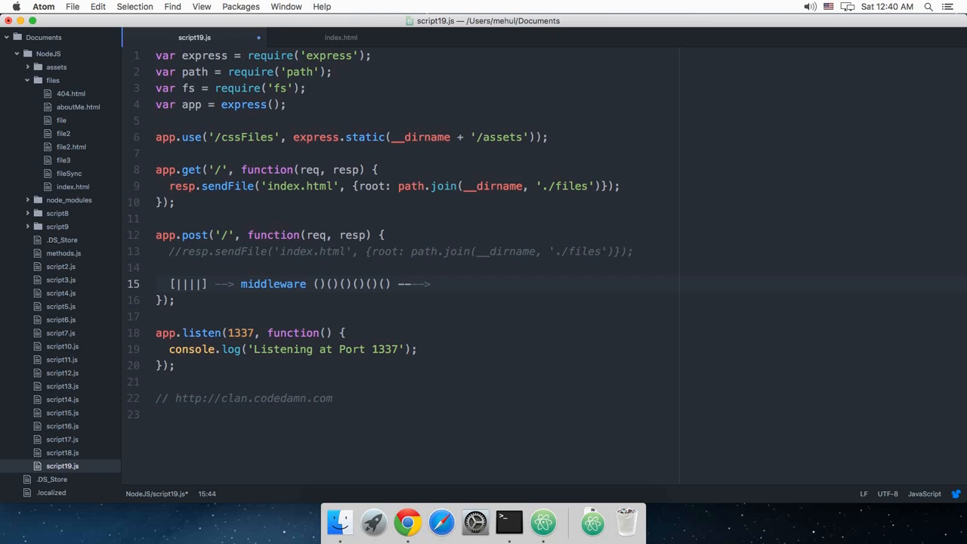
{"action": "type", "text": "browser"}
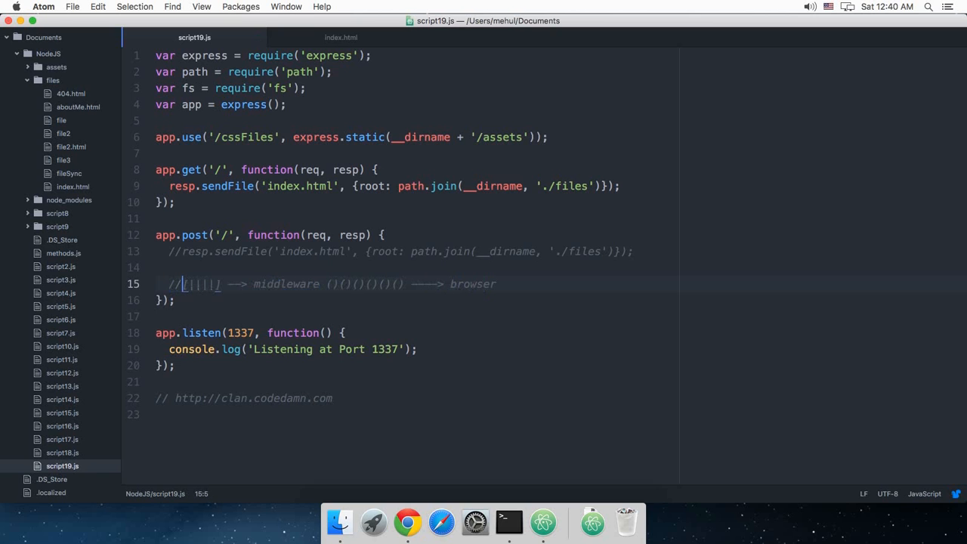
{"action": "key", "text": "Enter"}
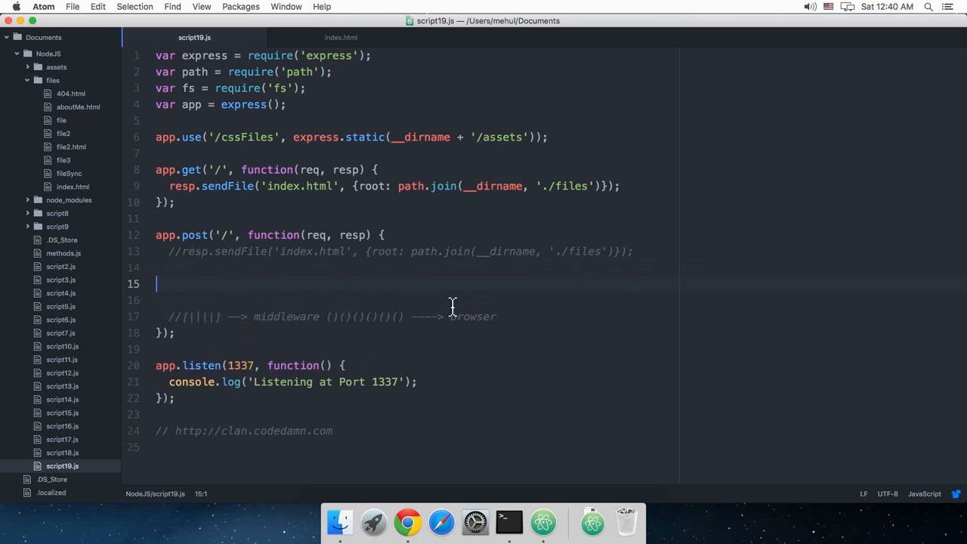
Stop the node server with Ctrl+C and run npm install body-parser.
{"action": "left_click", "coordinate": [509, 523]}
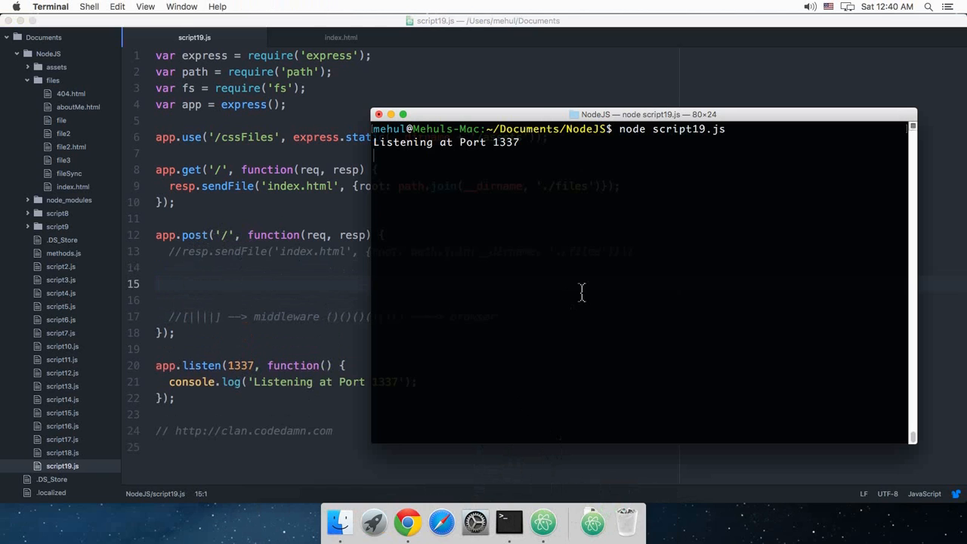
{"action": "key", "text": "ctrl+c"}
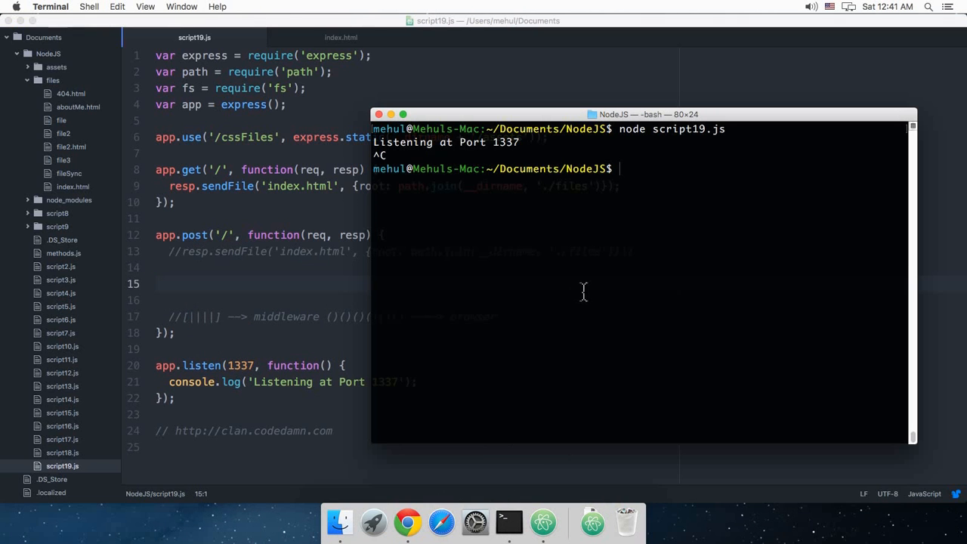
{"action": "type", "text": "npm install body-pa"}
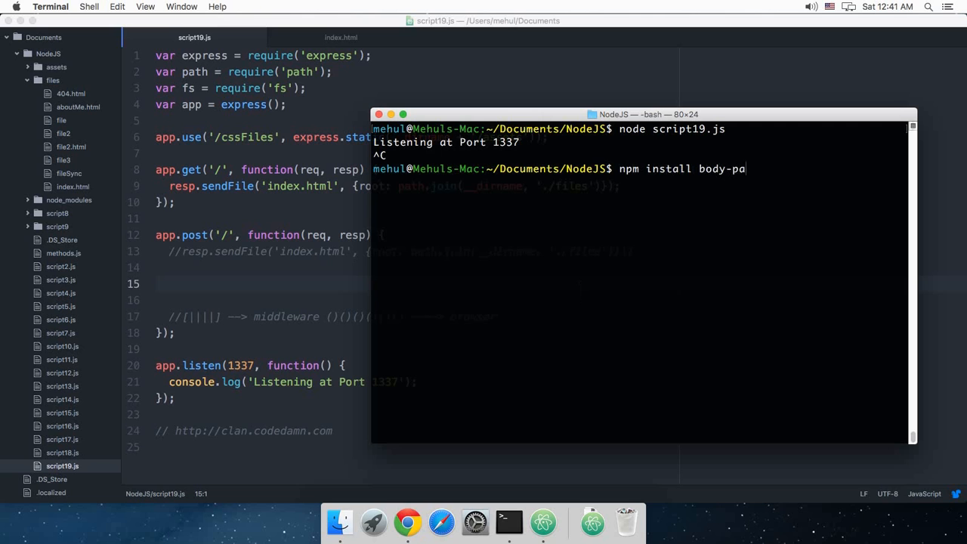
{"action": "type", "text": "rser --save"}
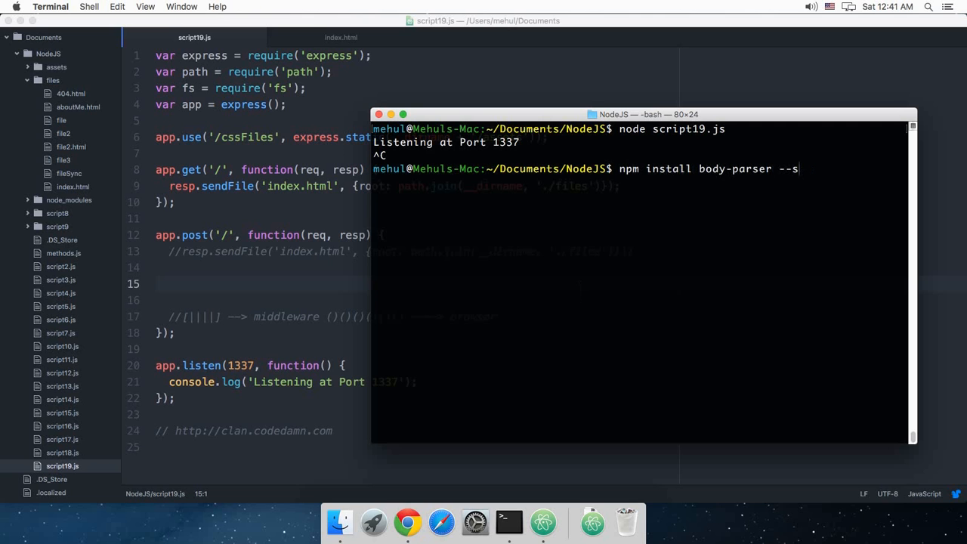
{"action": "key", "text": "Backspace"}
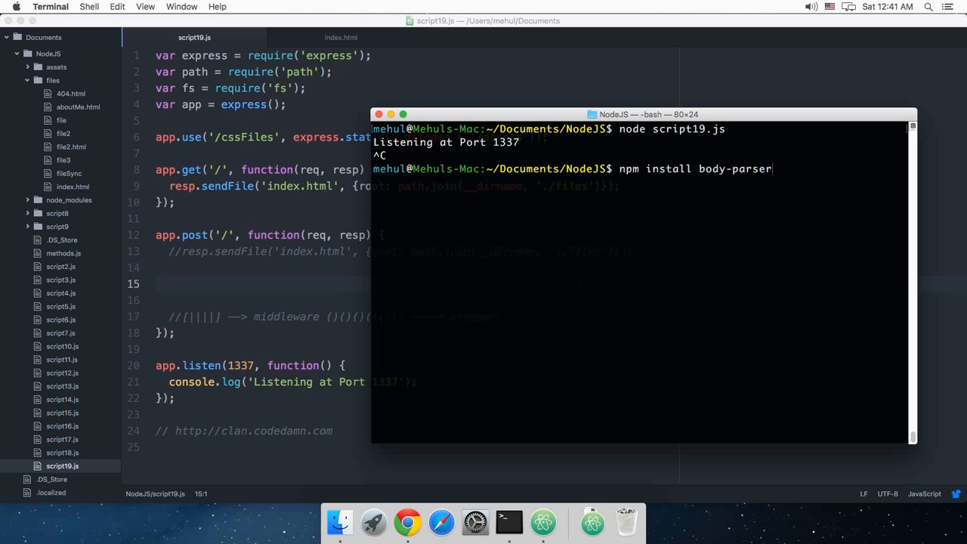
{"action": "mouse_move", "coordinate": [97, 262]}
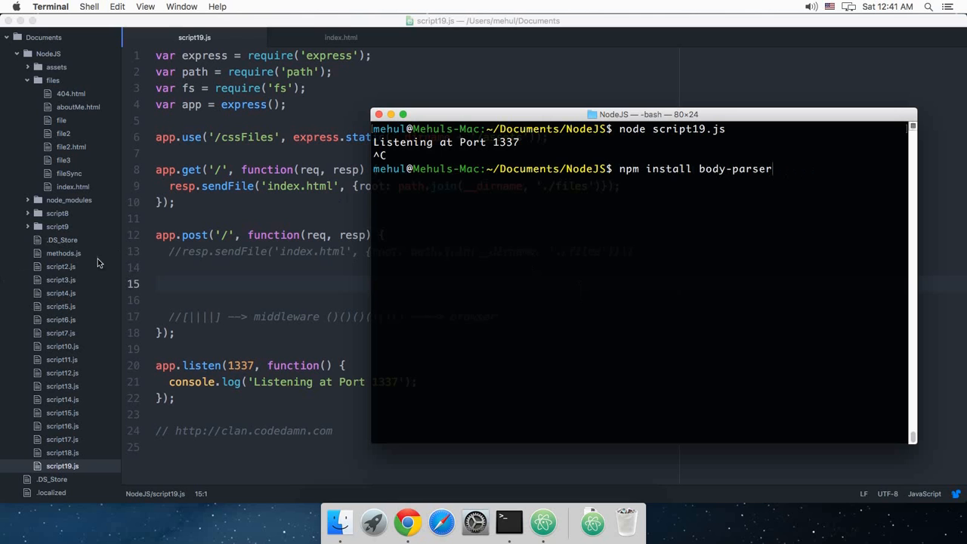
{"action": "mouse_move", "coordinate": [4, 262]}
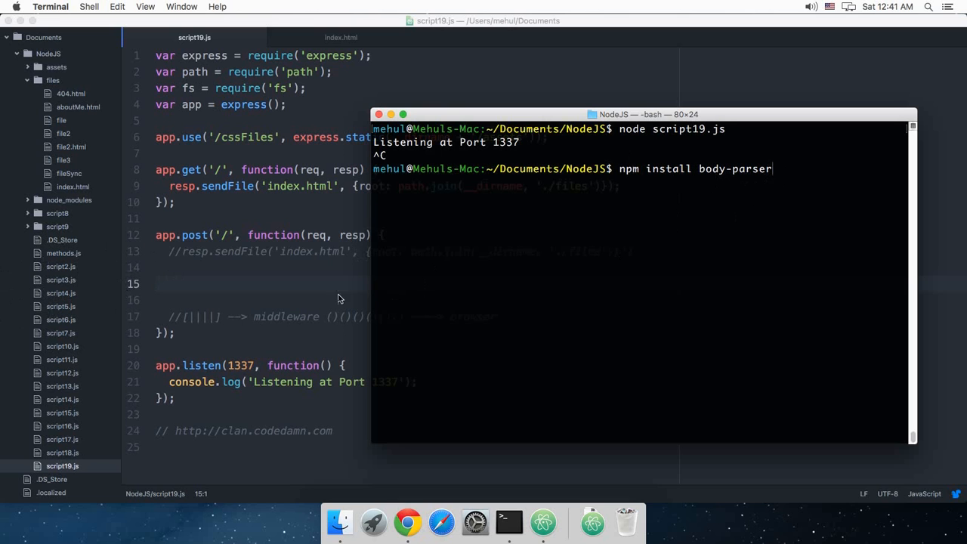
{"action": "mouse_move", "coordinate": [771, 232]}
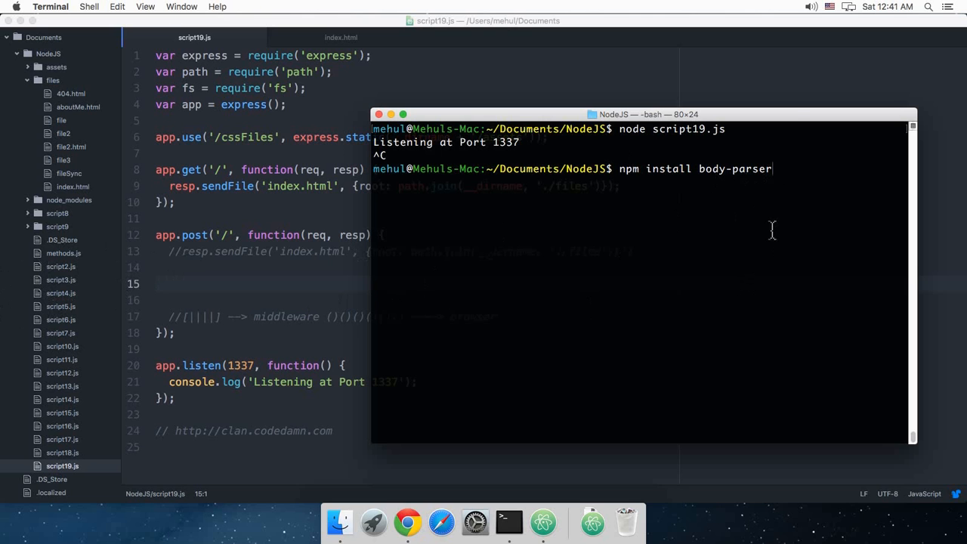
{"action": "key", "text": "Return"}
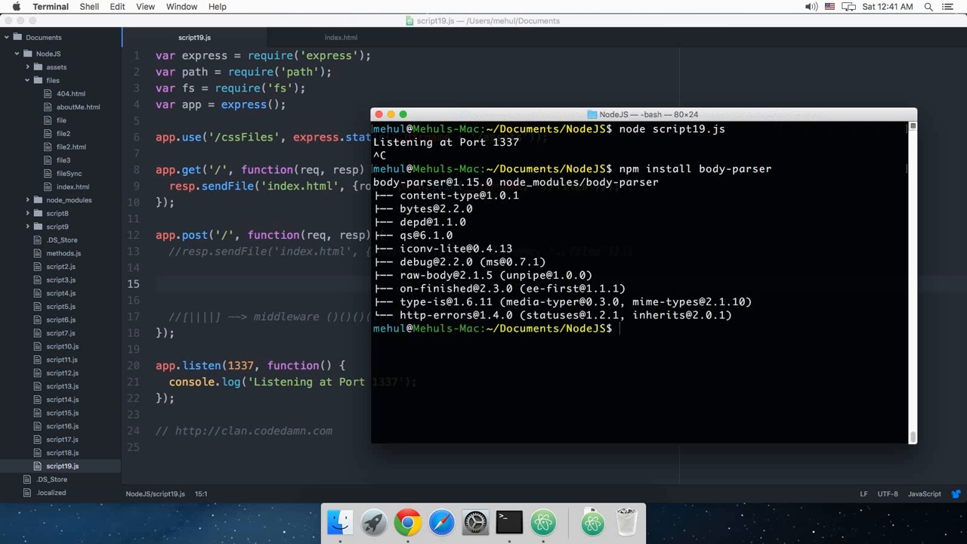
{"action": "left_click", "coordinate": [306, 110]}
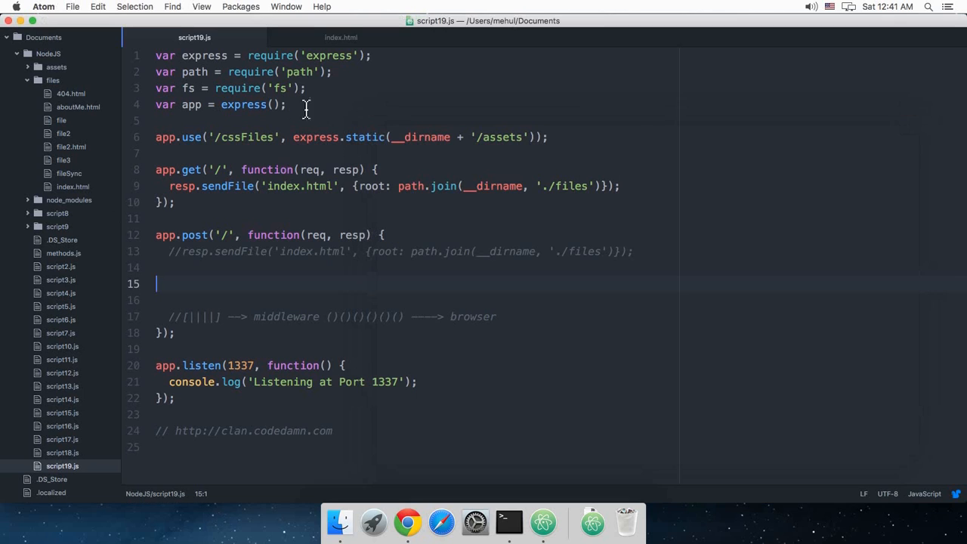
Add var bodyParser = require('body-parser') below the fs require.
{"action": "left_click", "coordinate": [310, 88]}
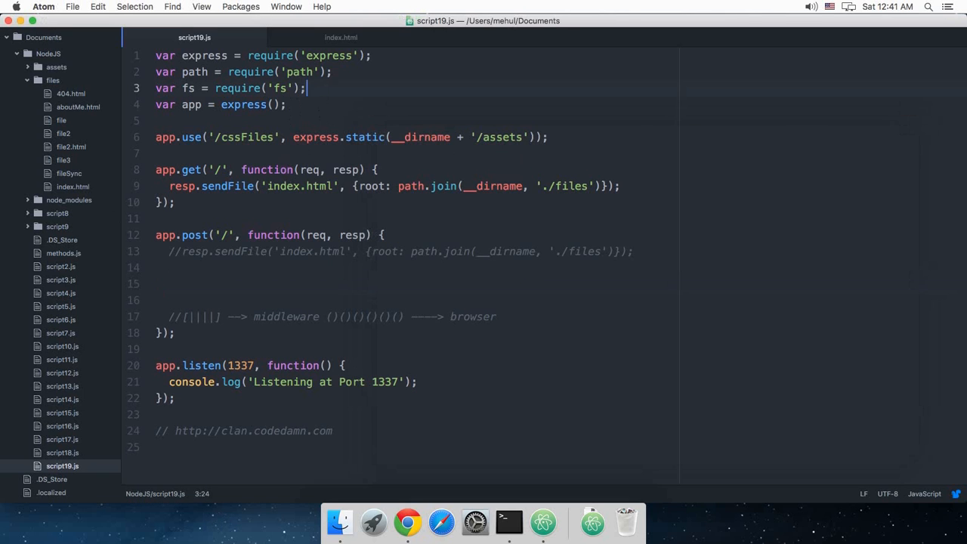
{"action": "key", "text": "Enter"}
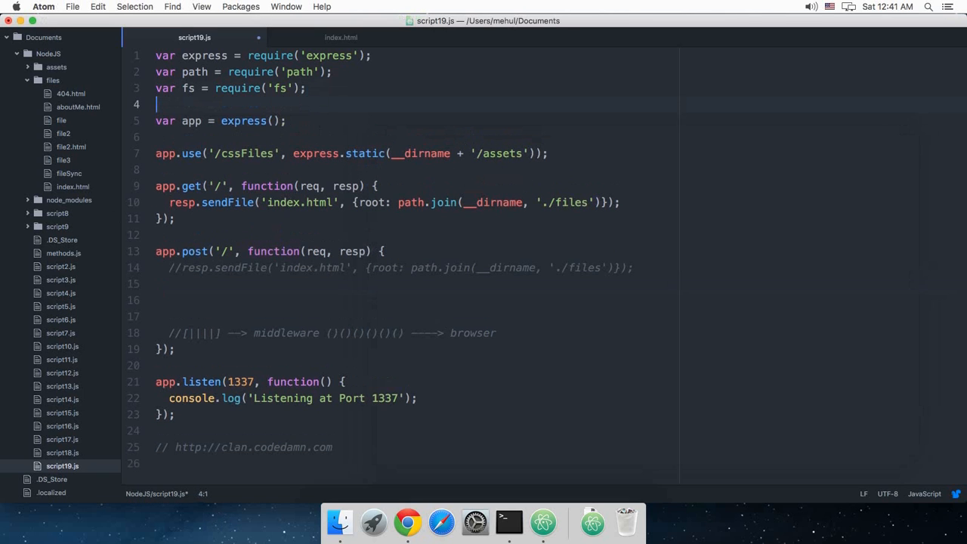
{"action": "type", "text": "var bodyP"}
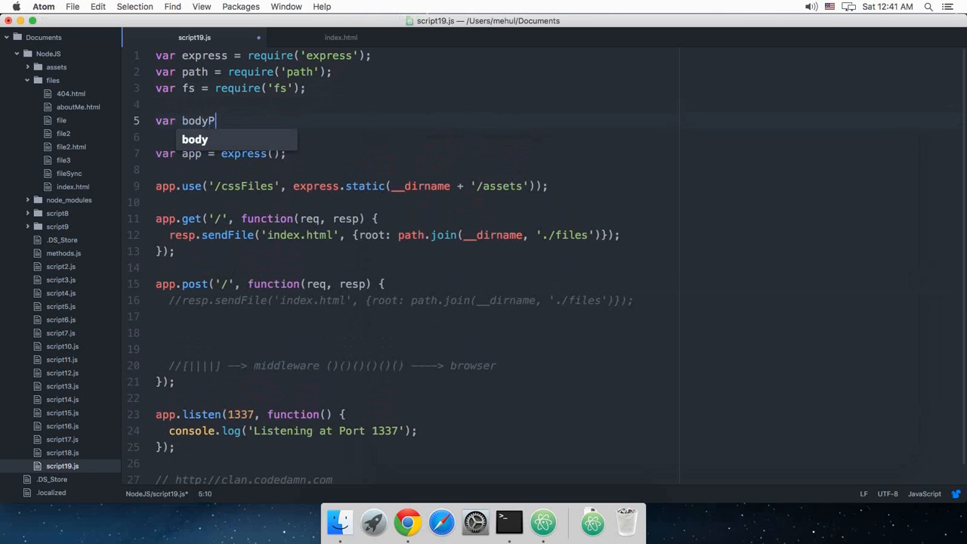
{"action": "type", "text": "arser ="}
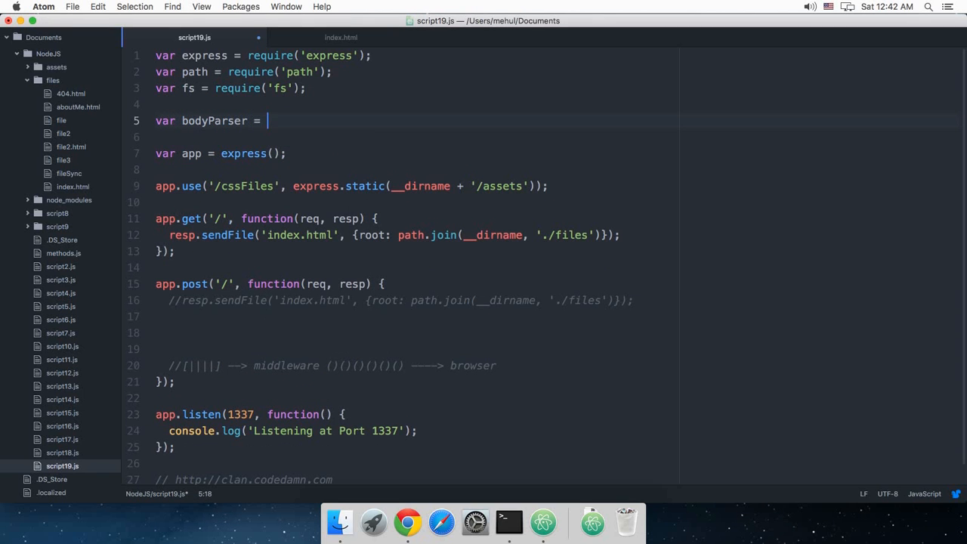
{"action": "type", "text": "require('body-pa"}
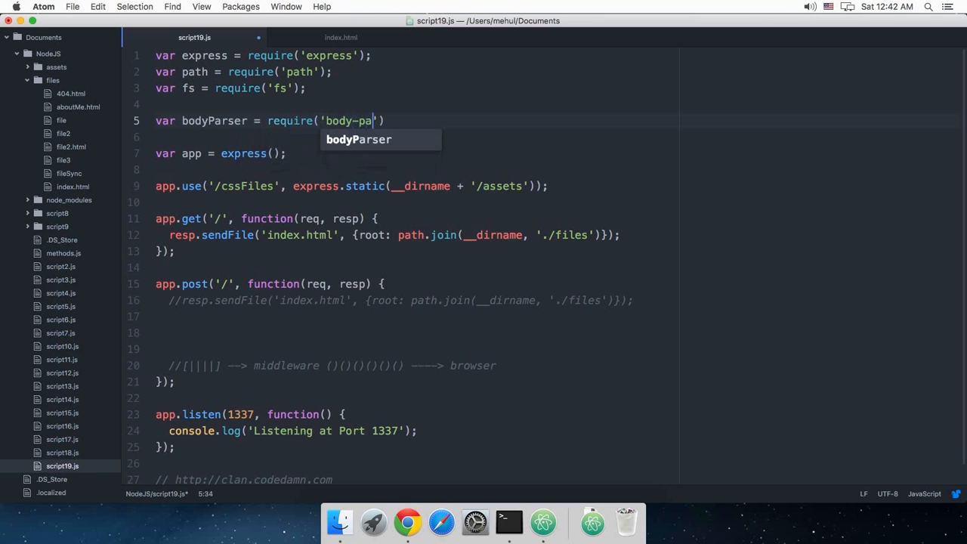
{"action": "type", "text": "bodyPar"}
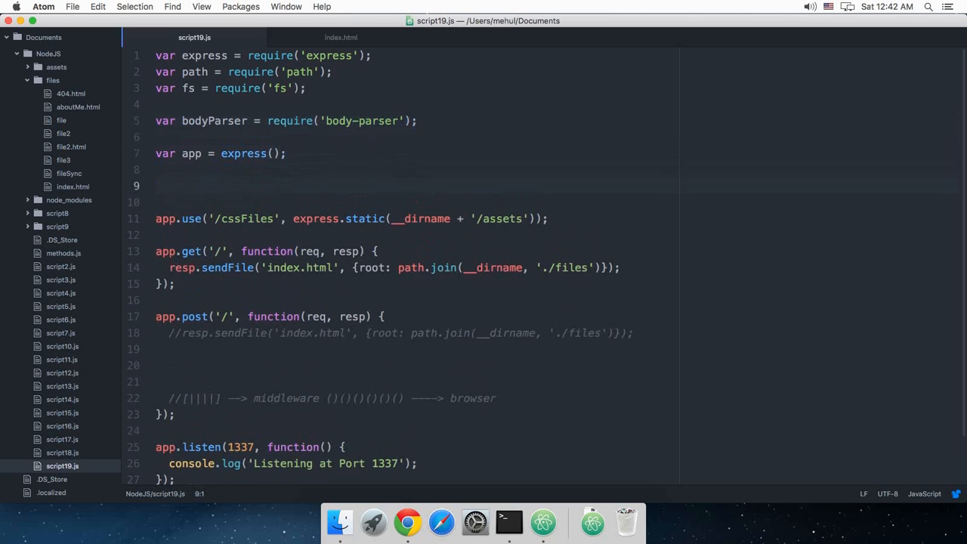
Register app.use(bodyParser()); as application middleware.
{"action": "type", "text": "app.us"}
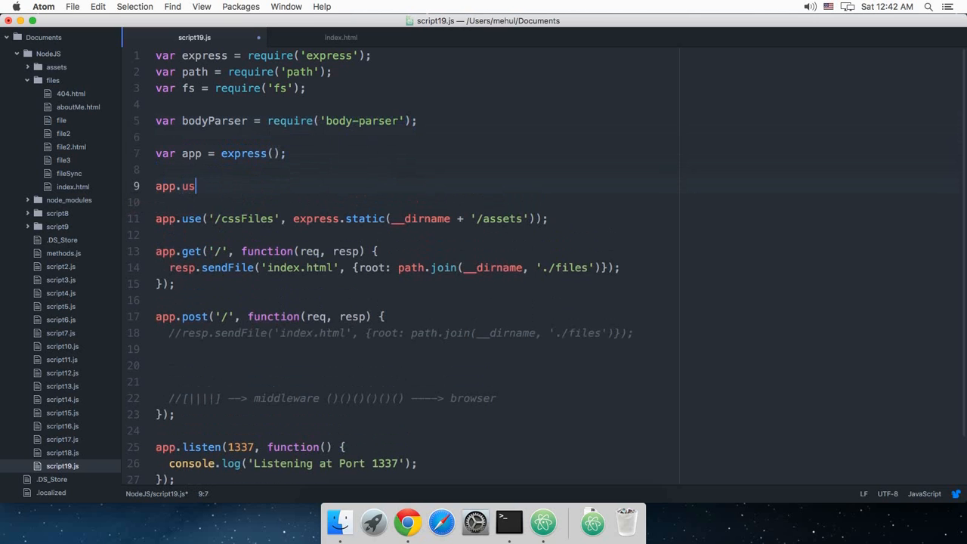
{"action": "type", "text": "e(body)"}
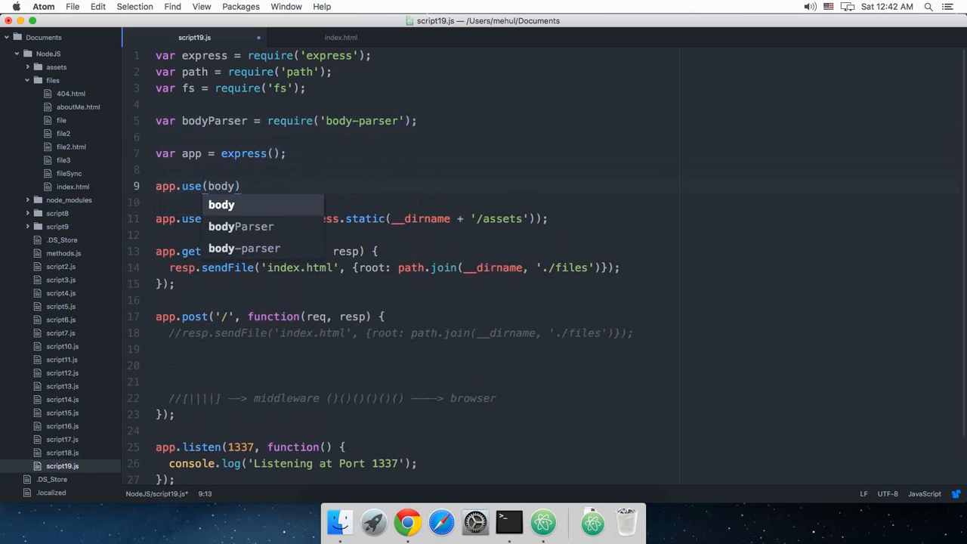
{"action": "type", "text": "Parser())"}
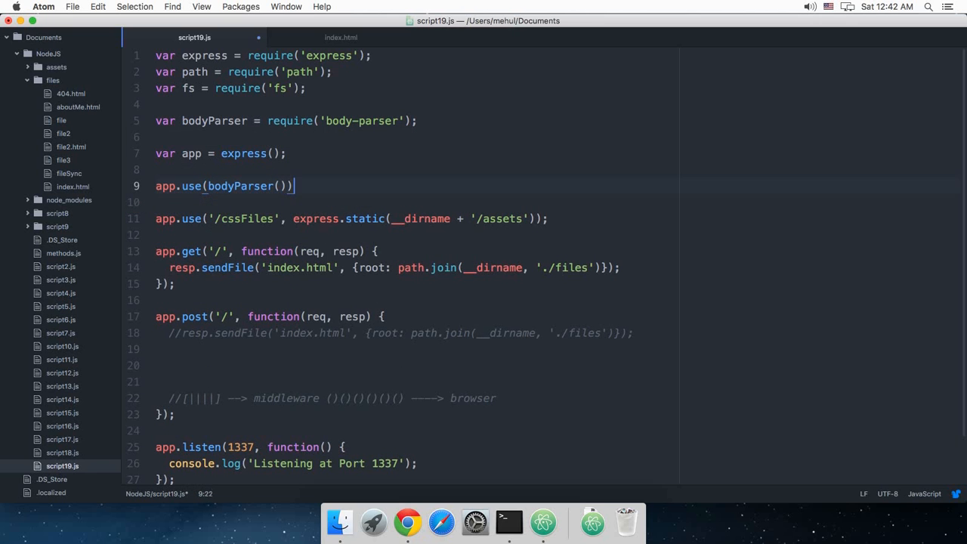
{"action": "type", "text": ";"}
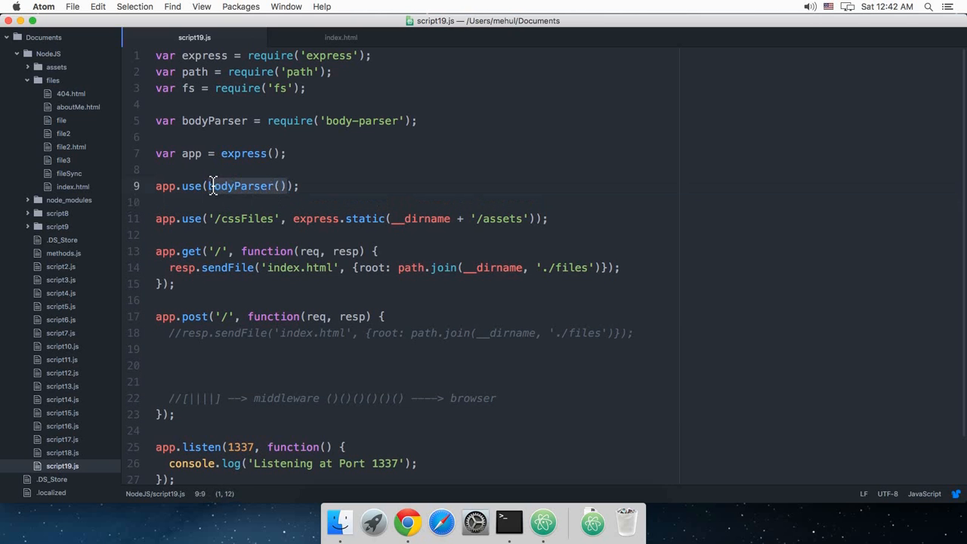
{"action": "double_click", "coordinate": [242, 186]}
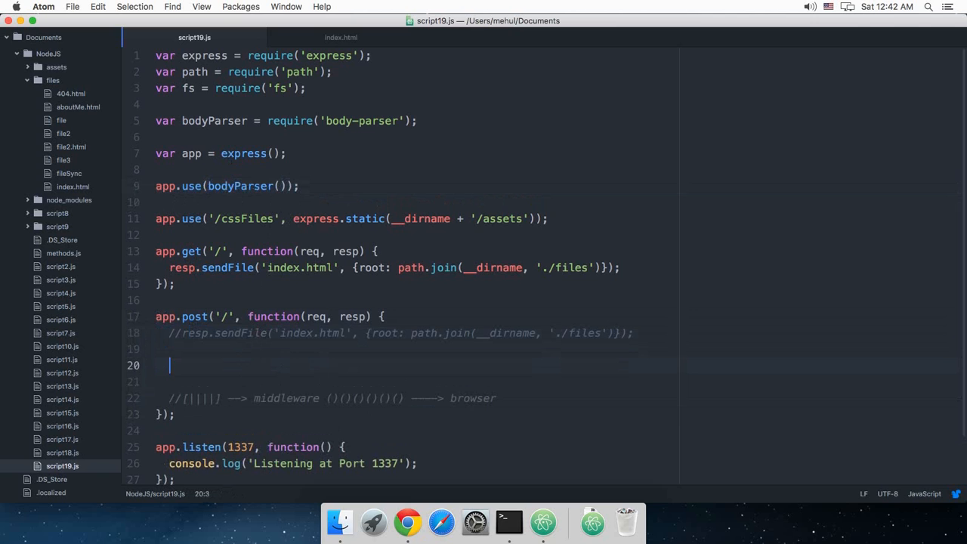
Write resp.end(JSON.stringify(req.body)); in the POST handler.
{"action": "type", "text": "r"}
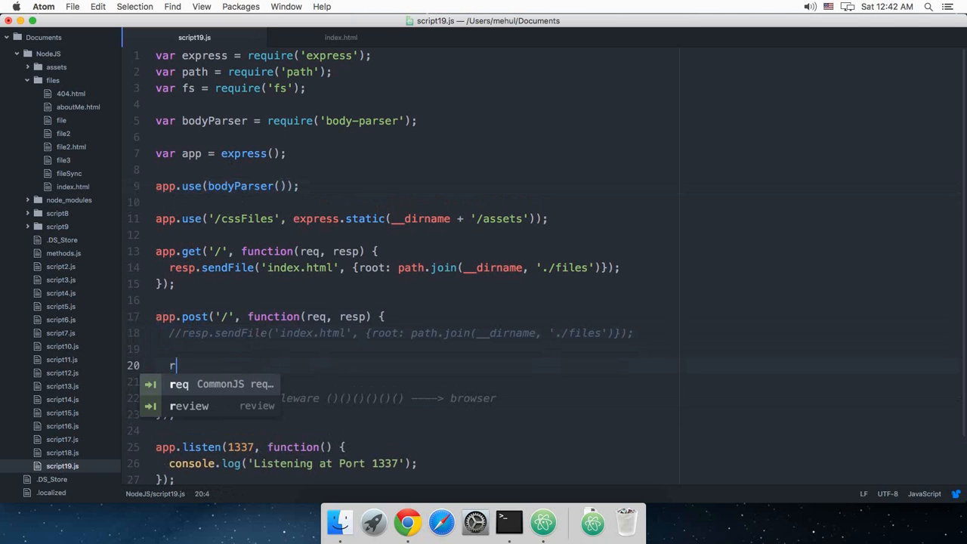
{"action": "type", "text": "esp.e"}
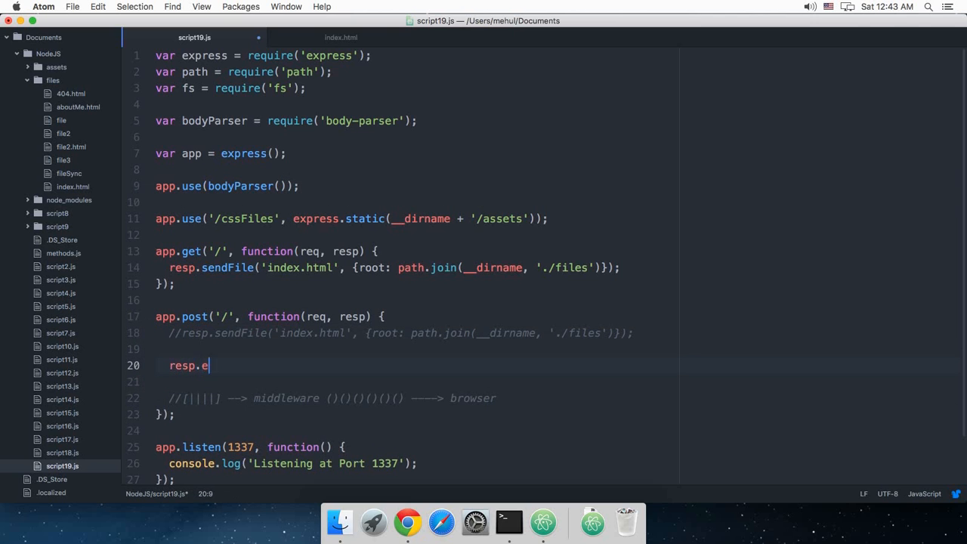
{"action": "type", "text": "nd()"}
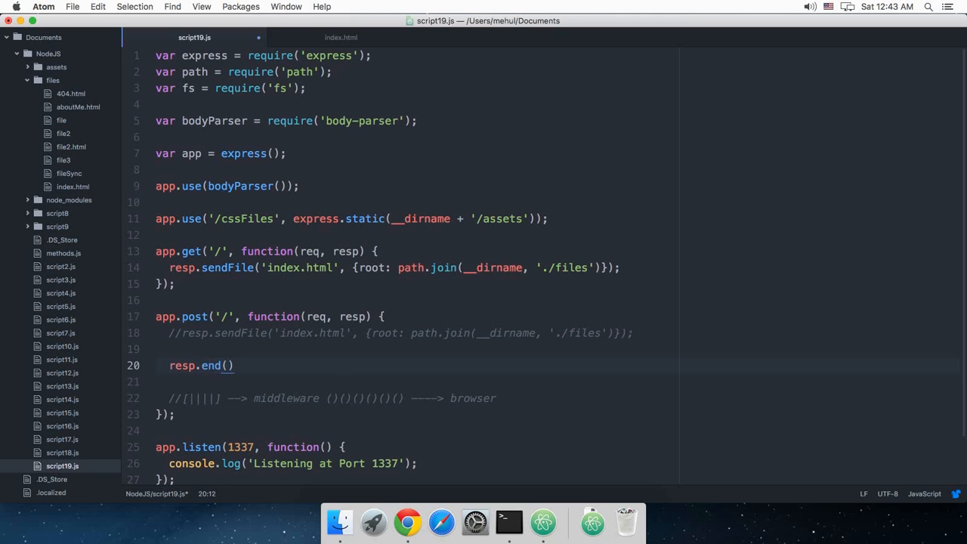
{"action": "type", "text": "req.bo"}
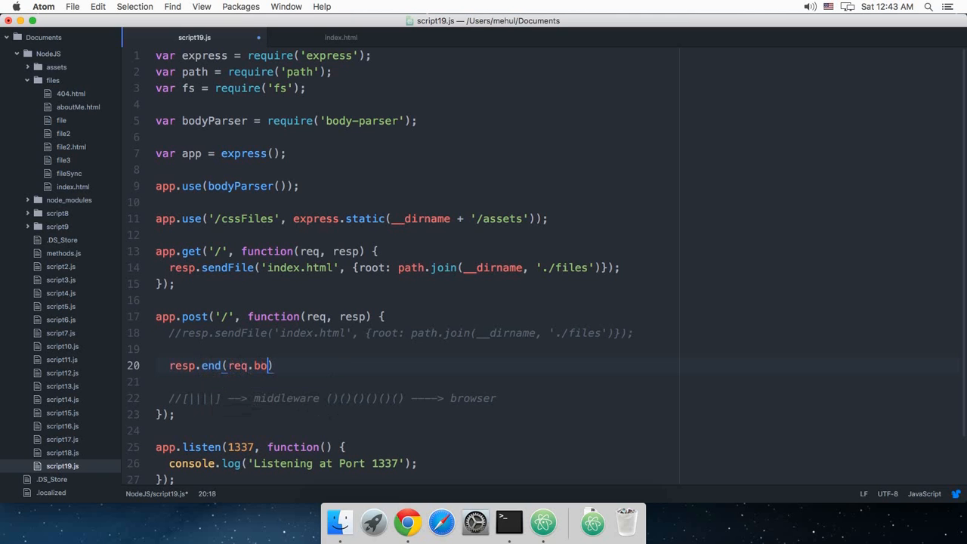
{"action": "type", "text": "dy);"}
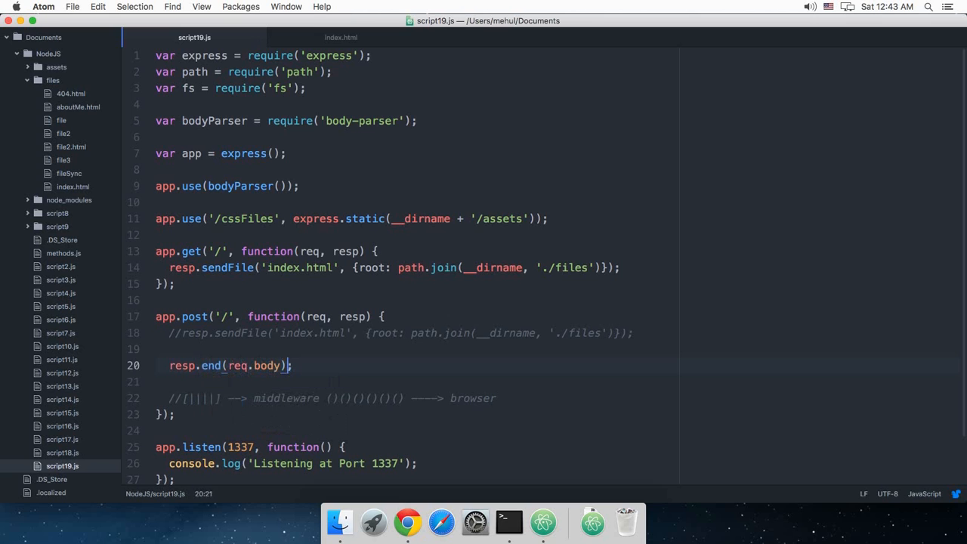
{"action": "left_click", "coordinate": [227, 366]}
{"action": "type", "text": "(JSON.stringify"}
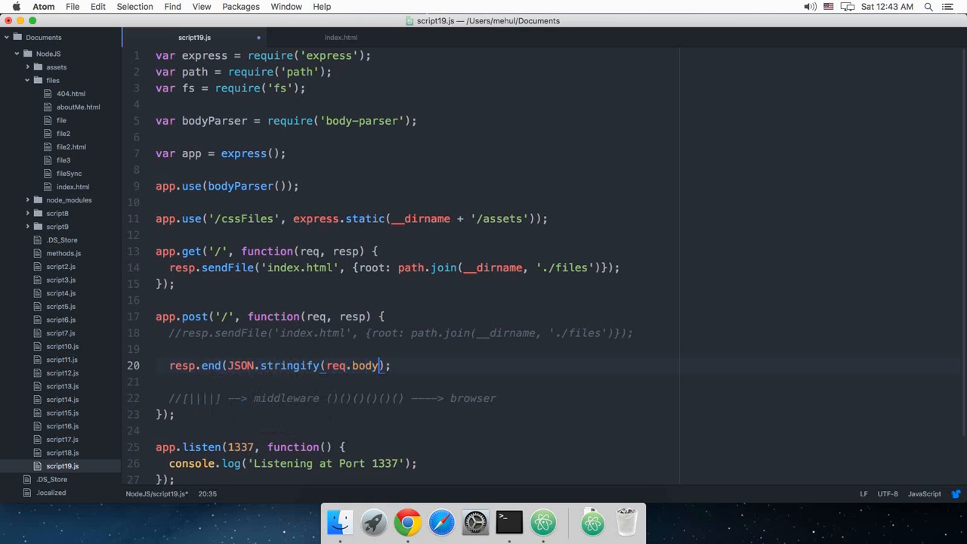
{"action": "type", "text": ")"}
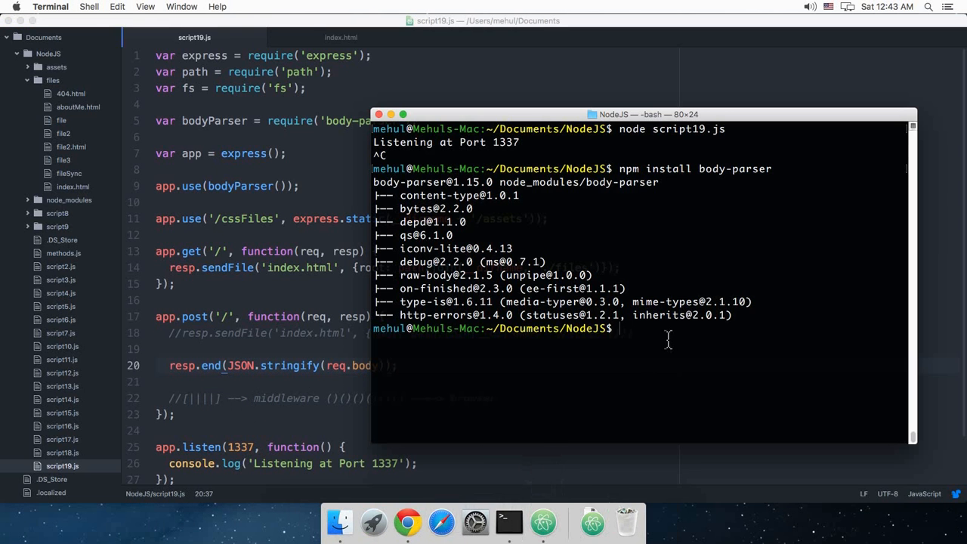
Run node script19.js and highlight JSON.stringify and req.body in the response line.
{"action": "type", "text": "node script"}
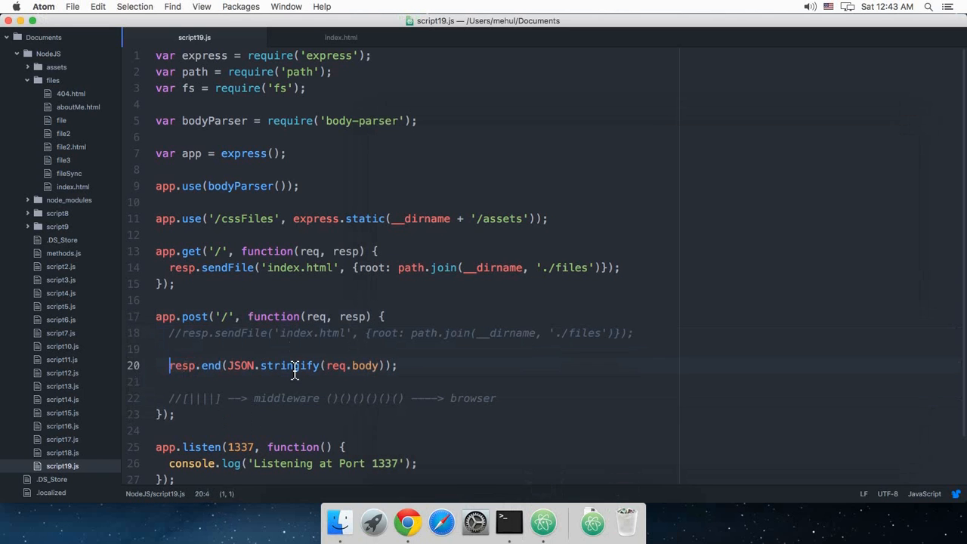
{"action": "double_click", "coordinate": [370, 366]}
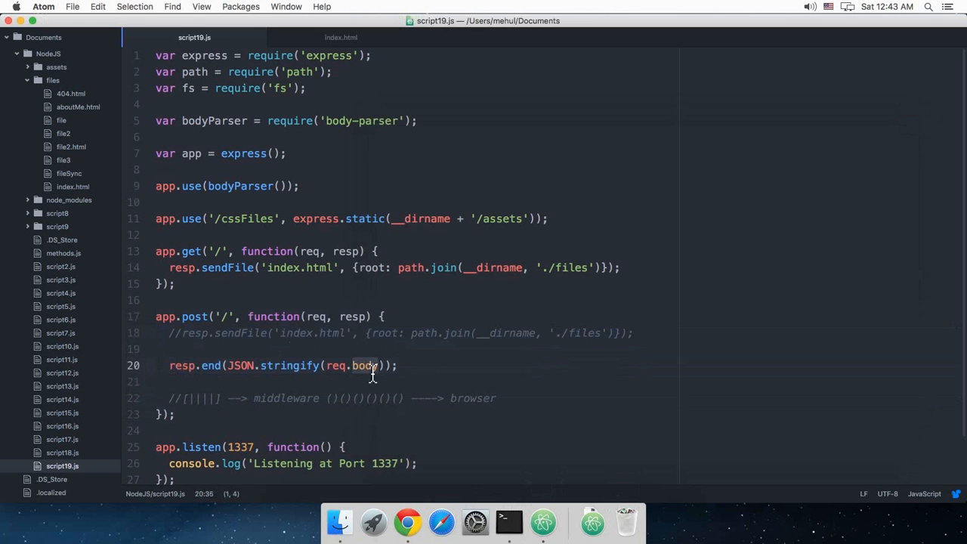
{"action": "left_click", "coordinate": [410, 522]}
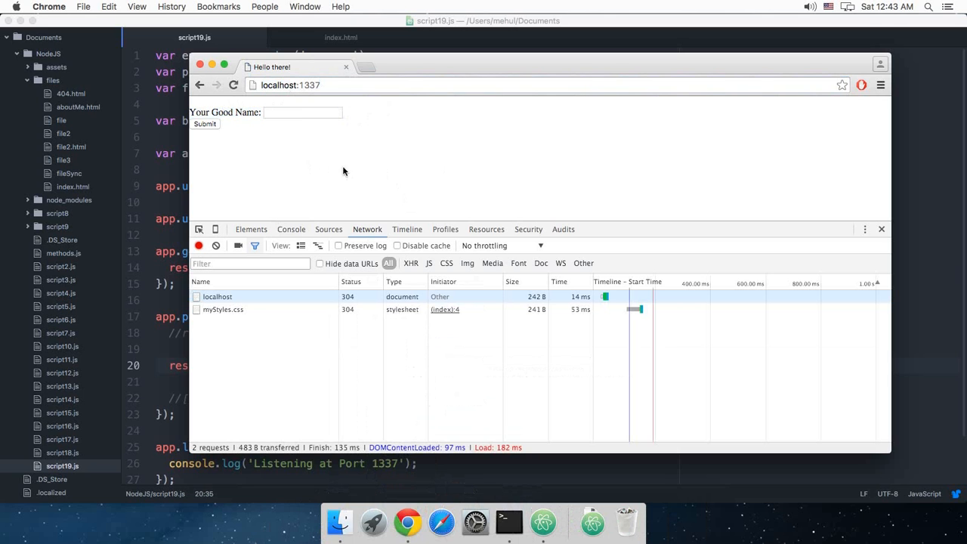
Inspect the localhost request, then submit the form with the name 'codedam is awesome'.
{"action": "left_click", "coordinate": [218, 296]}
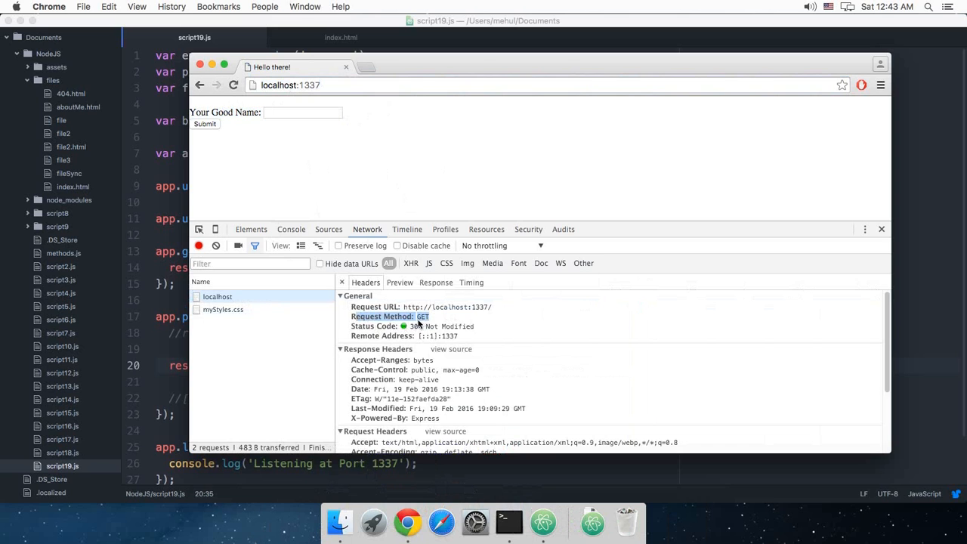
{"action": "left_click", "coordinate": [302, 112]}
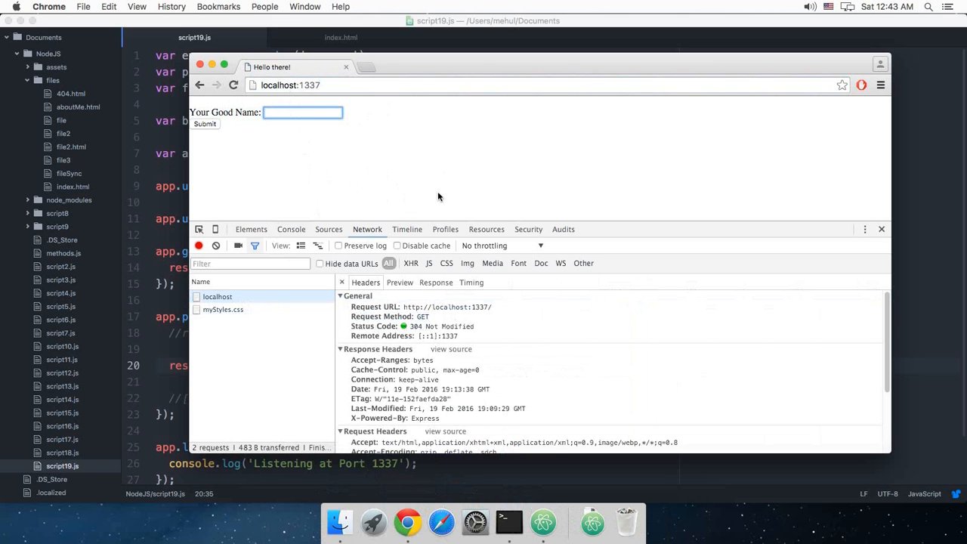
{"action": "type", "text": "codedam"}
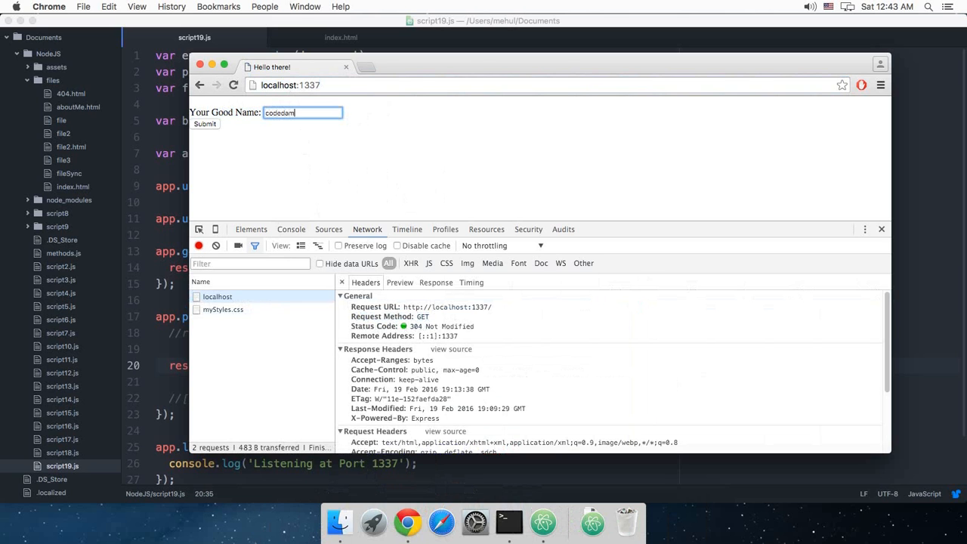
{"action": "type", "text": "is awesome"}
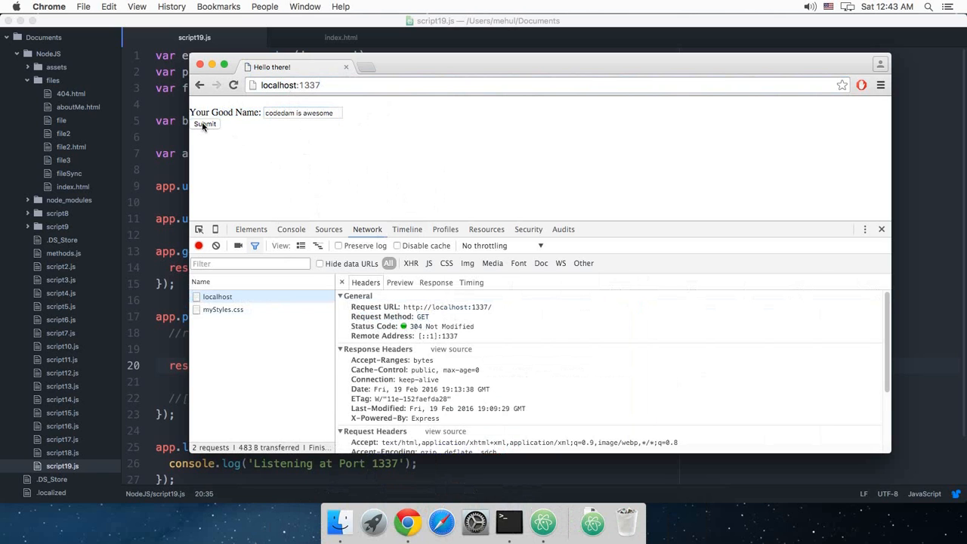
{"action": "left_click", "coordinate": [205, 124]}
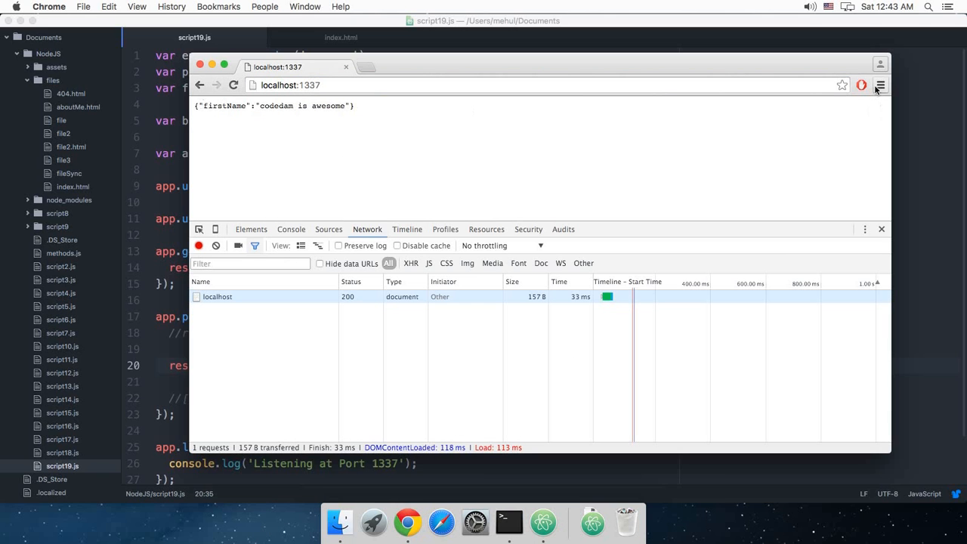
Zoom in on the returned {"firstName":"codedam is awesome"} JSON and highlight its text.
{"action": "left_click", "coordinate": [884, 88]}
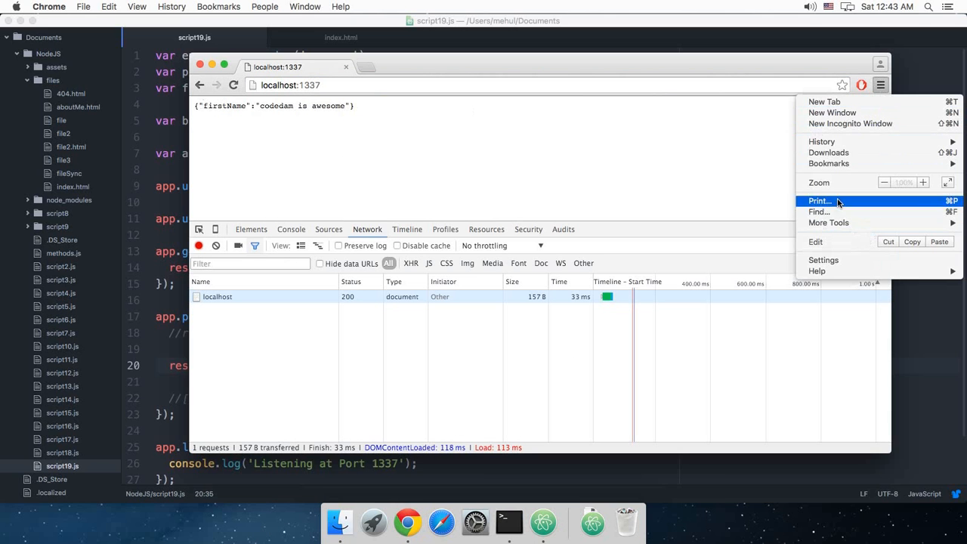
{"action": "left_click", "coordinate": [925, 182]}
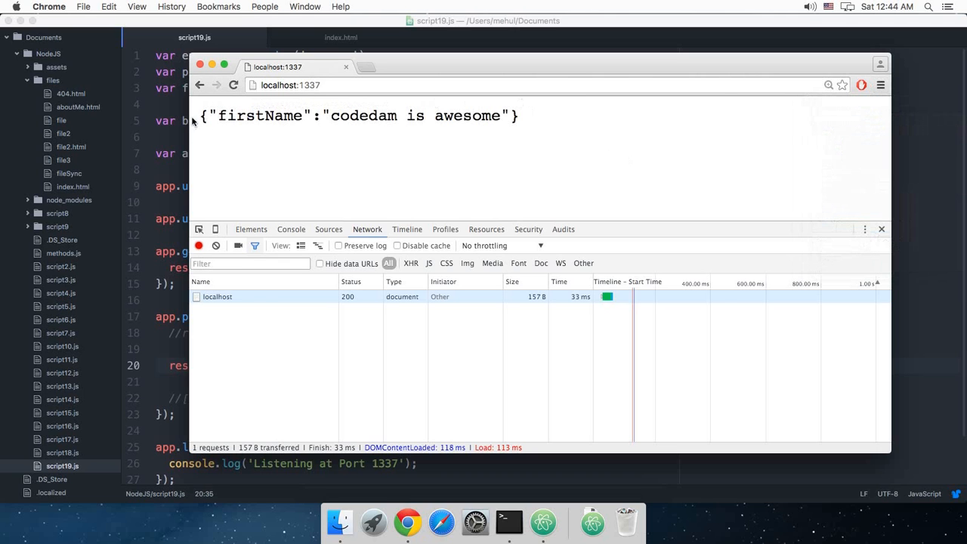
{"action": "left_click_drag", "start_coordinate": [202, 116], "coordinate": [521, 116]}
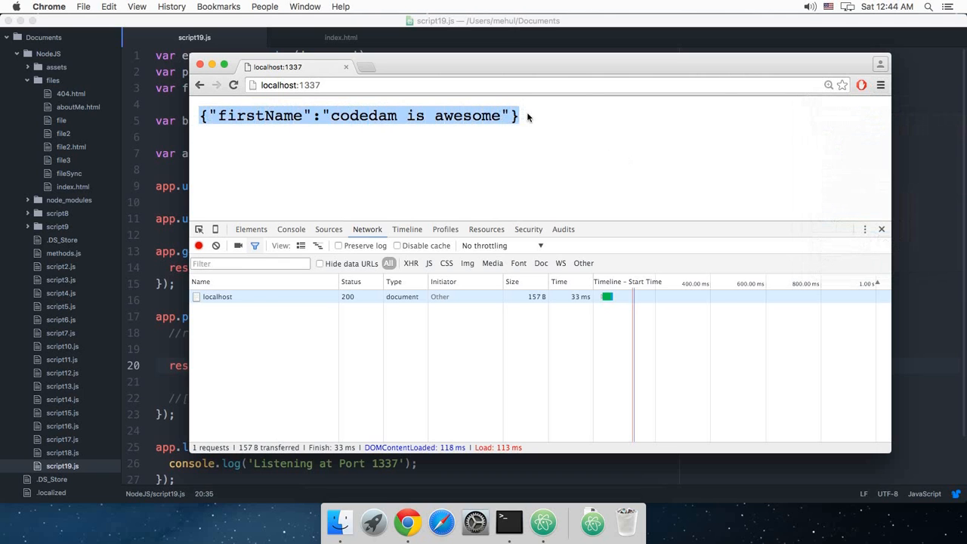
{"action": "left_click", "coordinate": [425, 115]}
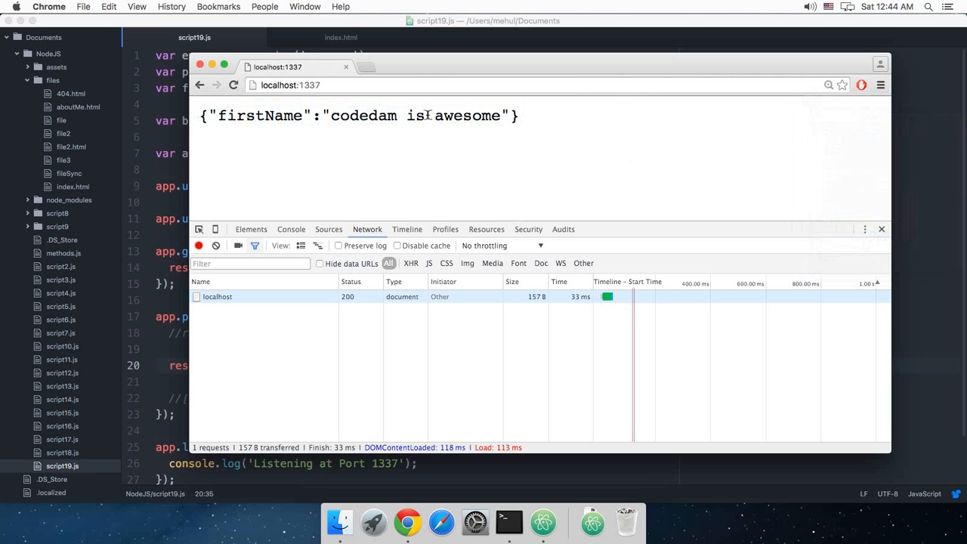
{"action": "double_click", "coordinate": [416, 115]}
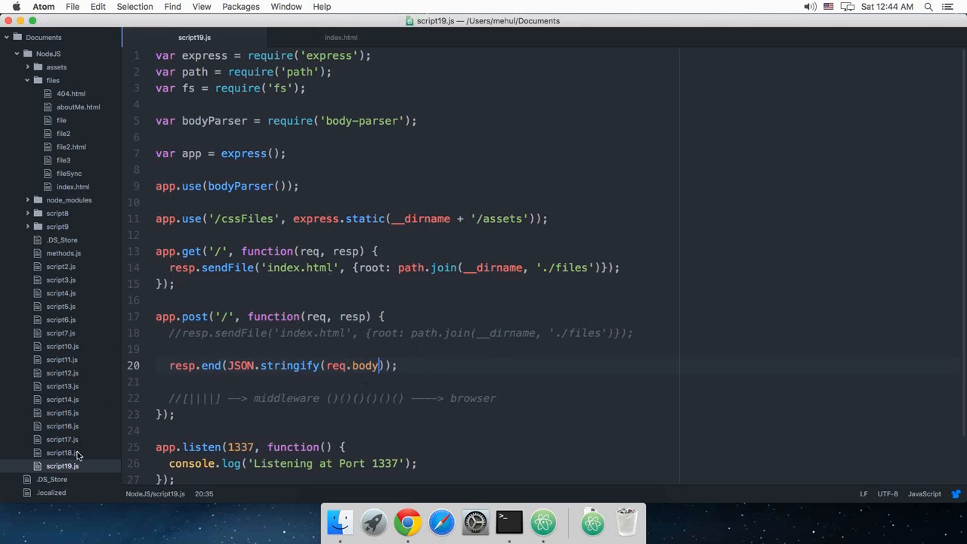
Review script18.js's req.query.firstName GET route, then return to script19.js.
{"action": "left_click", "coordinate": [58, 452]}
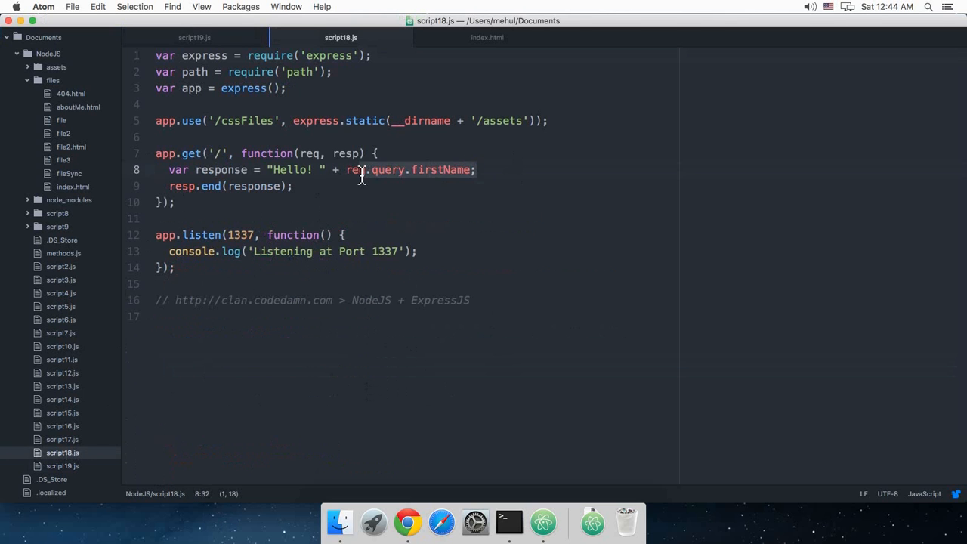
{"action": "left_click", "coordinate": [197, 37]}
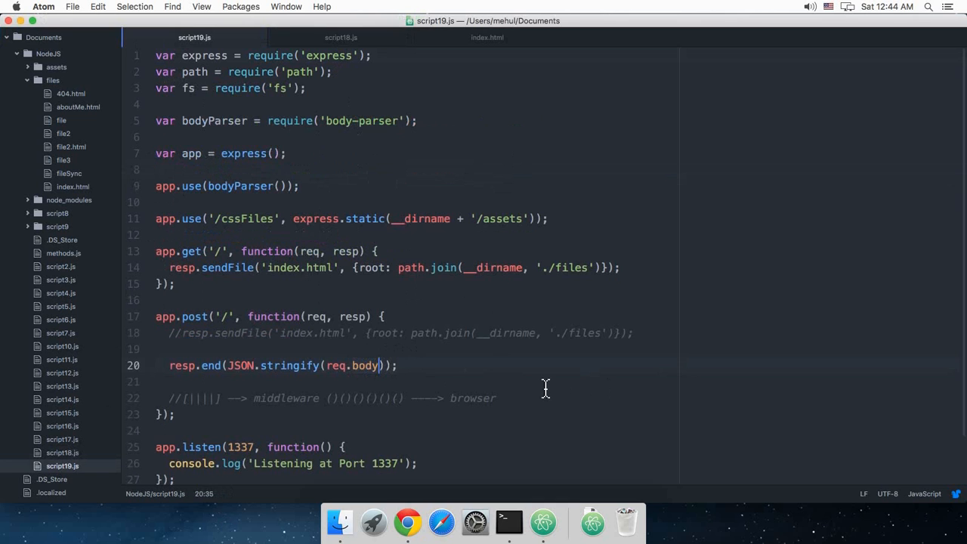
{"action": "left_click", "coordinate": [251, 366]}
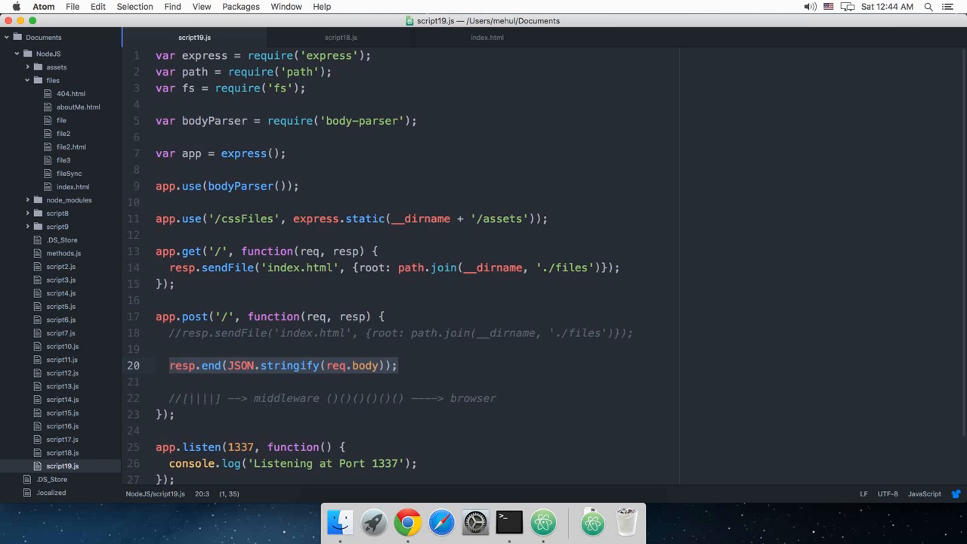
{"action": "type", "text": "if(rq"}
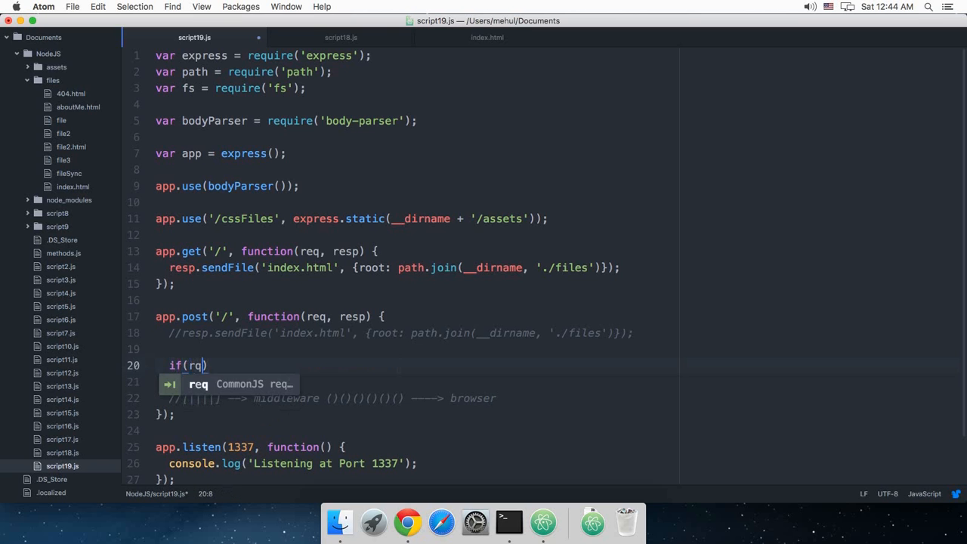
{"action": "type", "text": ".body."}
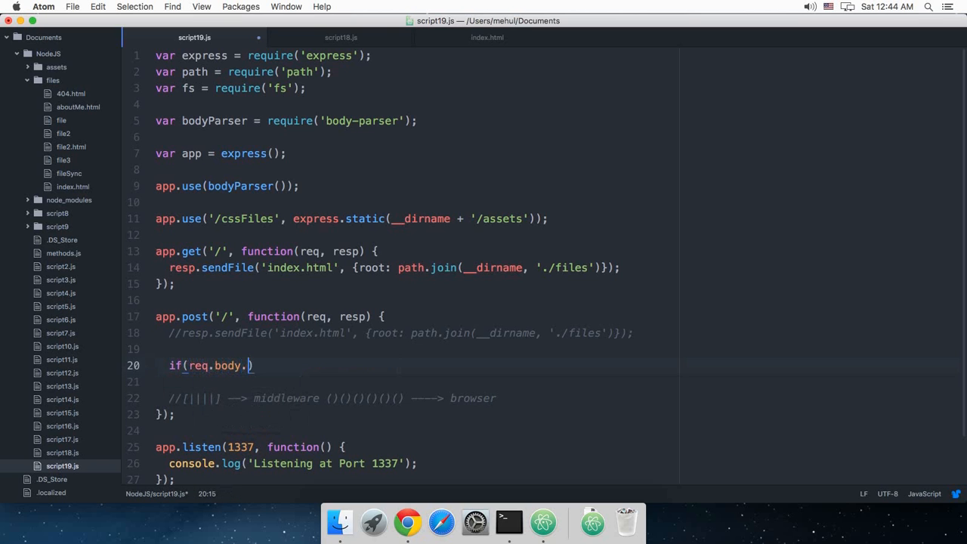
{"action": "type", "text": "username == ''"}
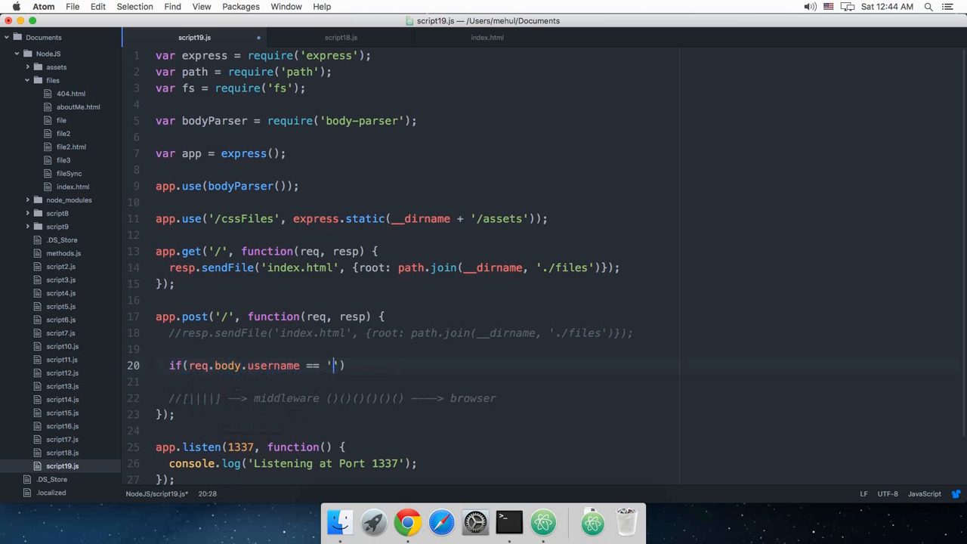
{"action": "type", "text": "admin'"}
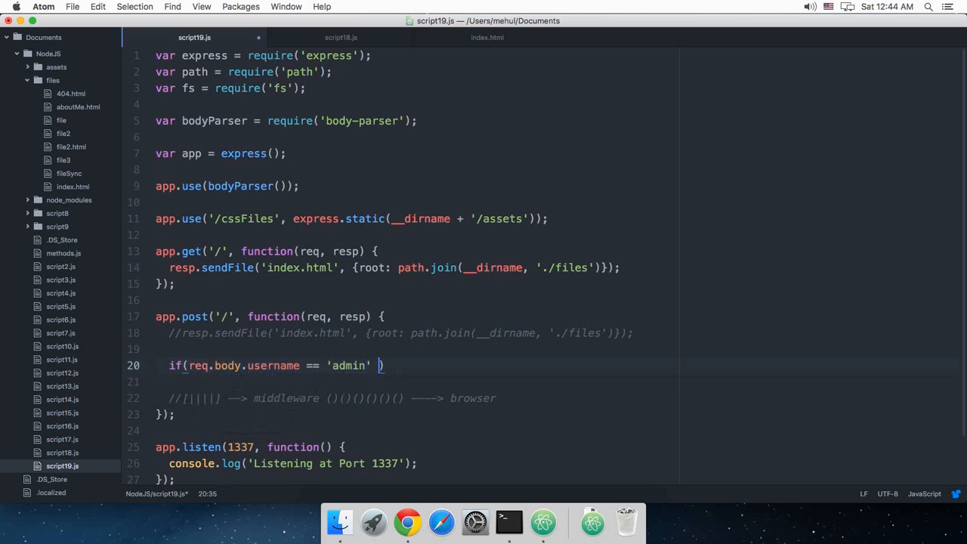
{"action": "type", "text": "&& .... =..."}
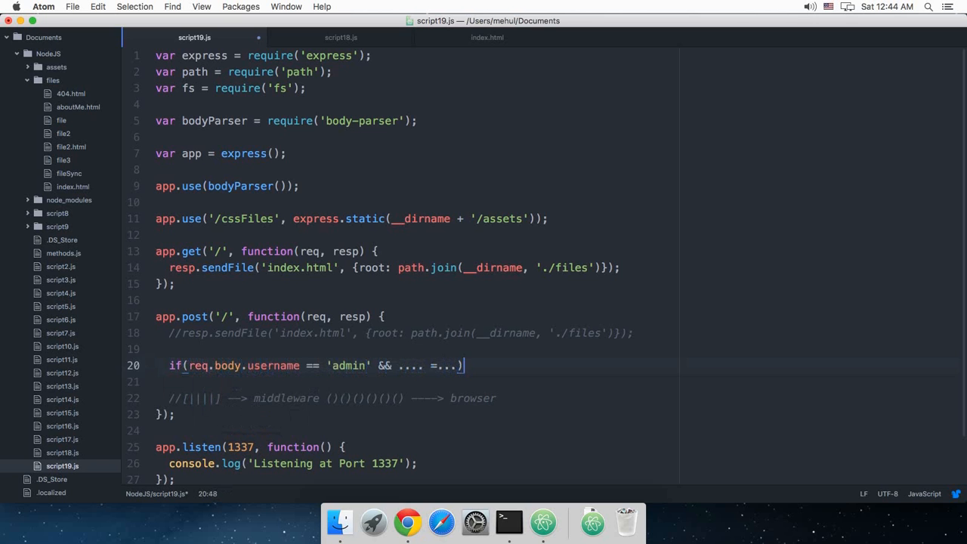
{"action": "type", "text": "{}"}
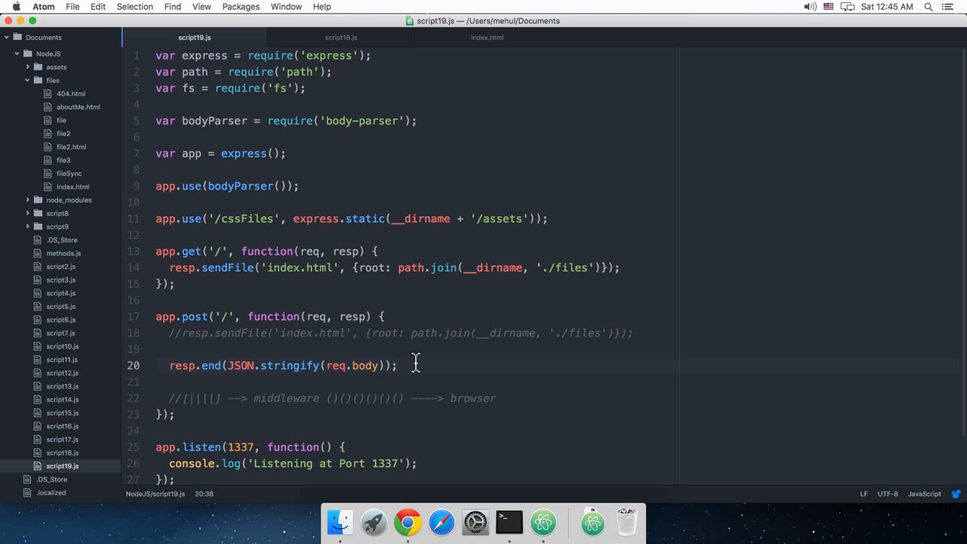
{"action": "left_click", "coordinate": [402, 365]}
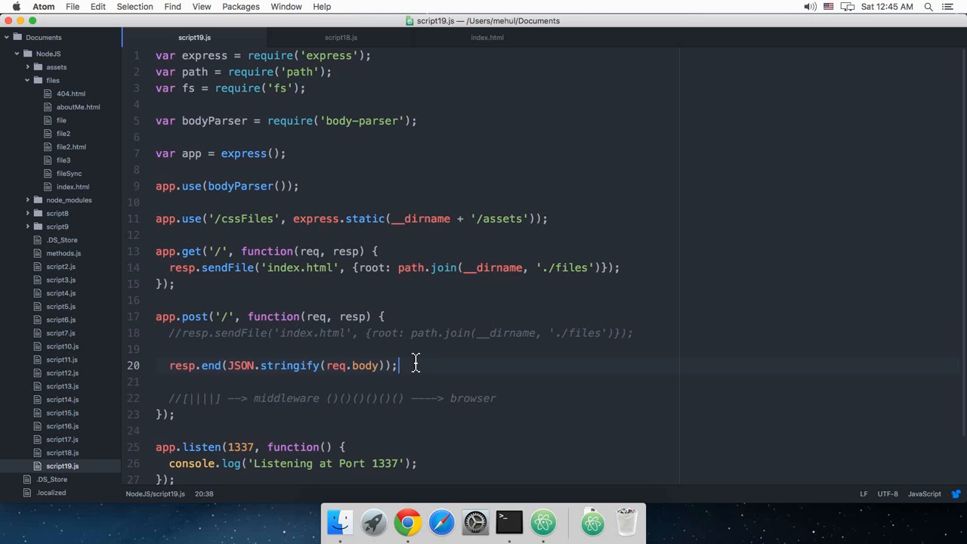